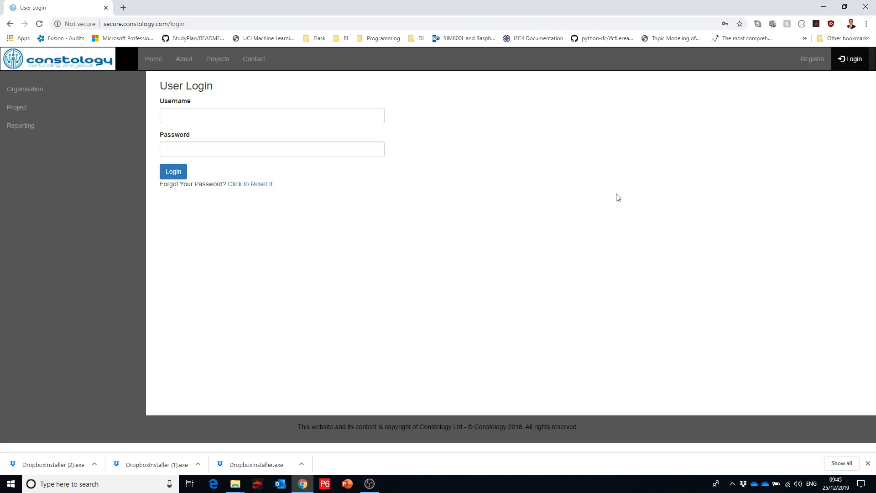
mouse_move(585, 195)
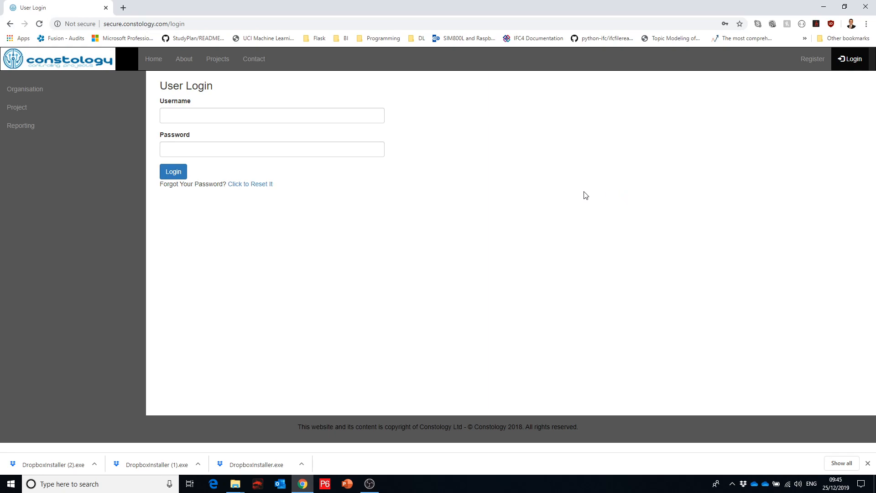
Enter the username 'Has…' and the password on the login form, without signing in.
left_click(173, 172)
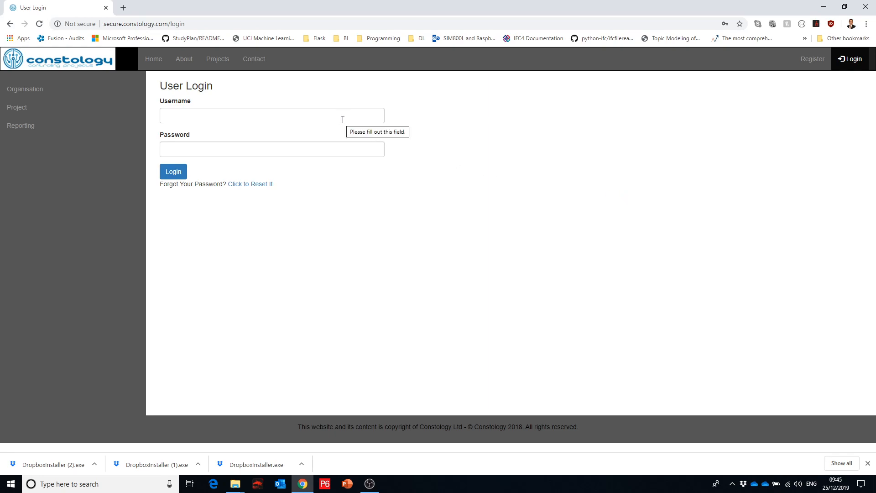
mouse_move(331, 213)
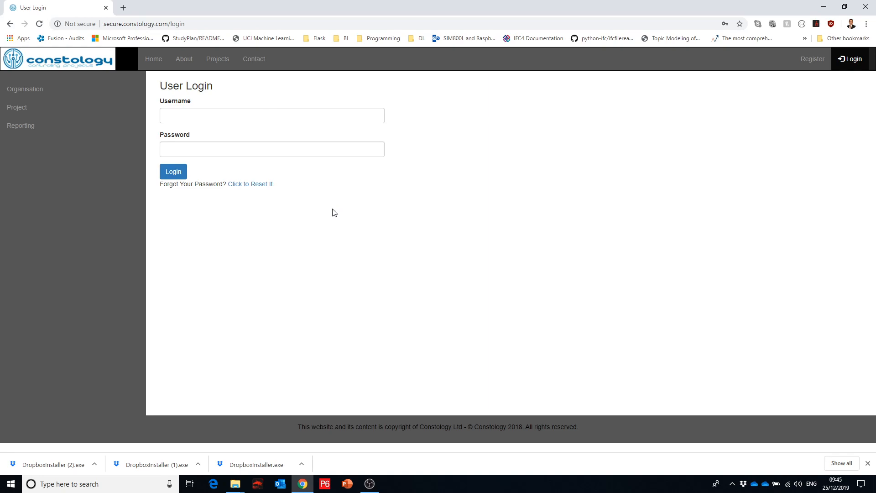
mouse_move(298, 129)
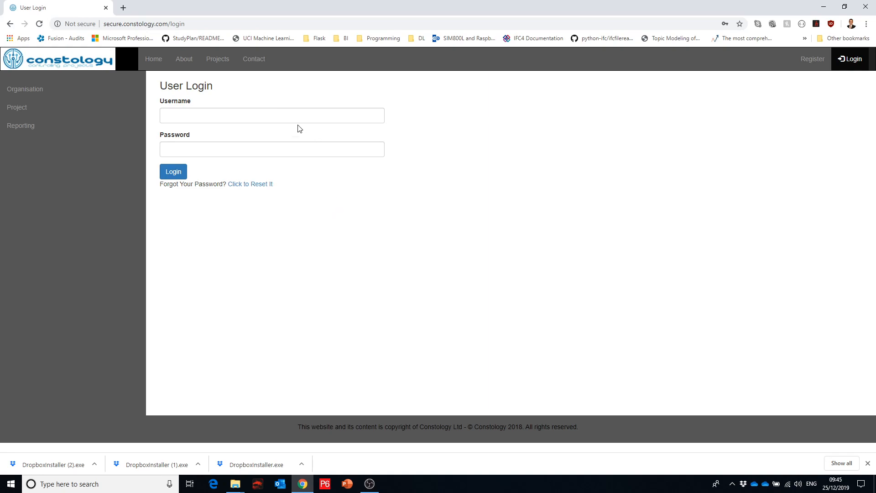
type("Hassanemam")
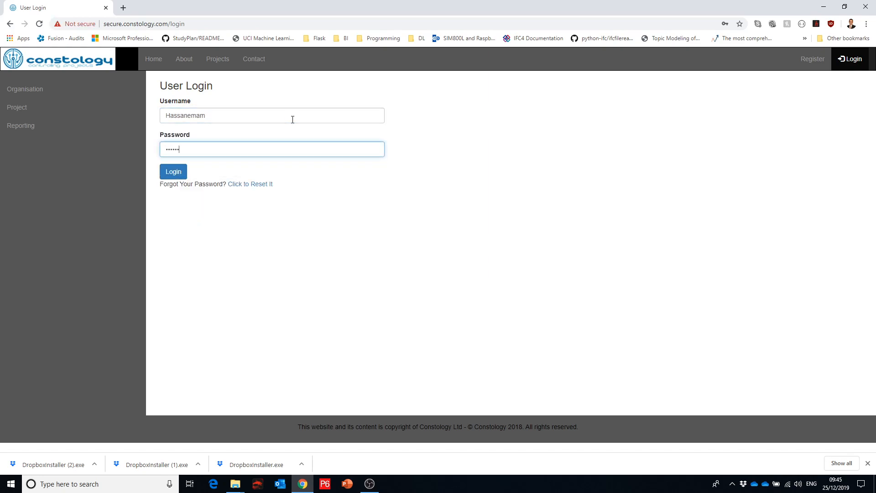
Sign in, dismiss the password breach warning, and expand the Organisation menu.
left_click(172, 172)
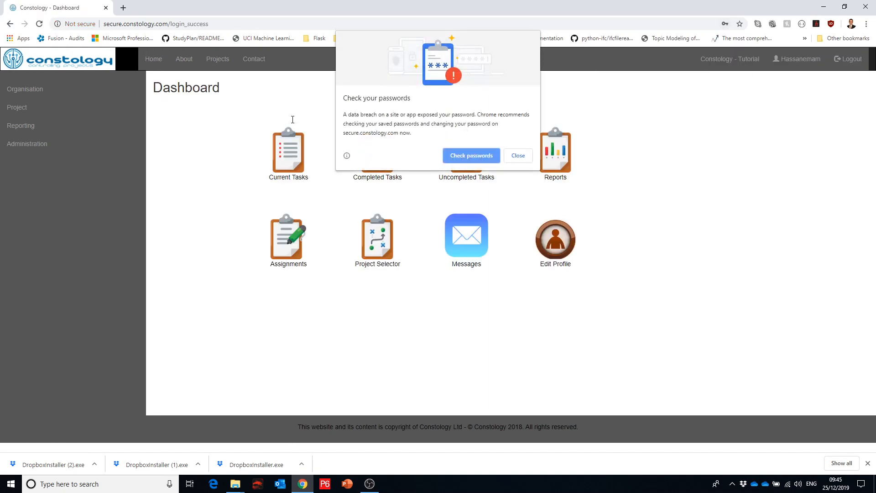
left_click(516, 155)
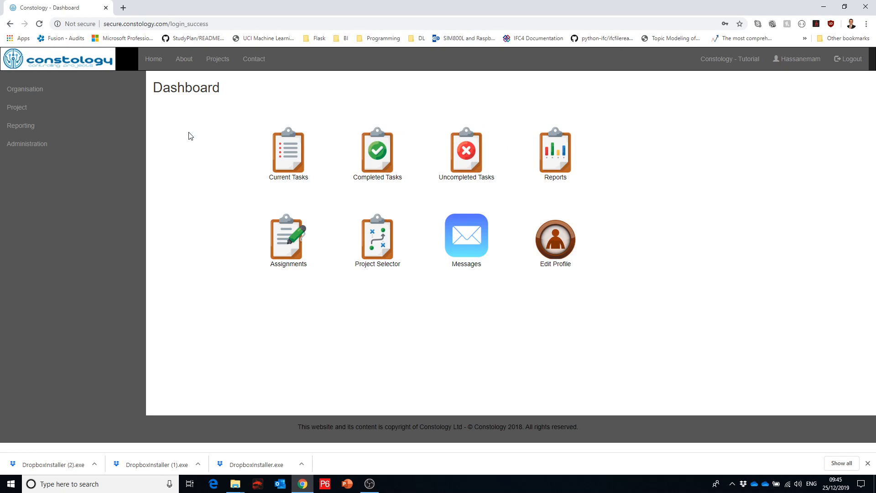
mouse_move(89, 89)
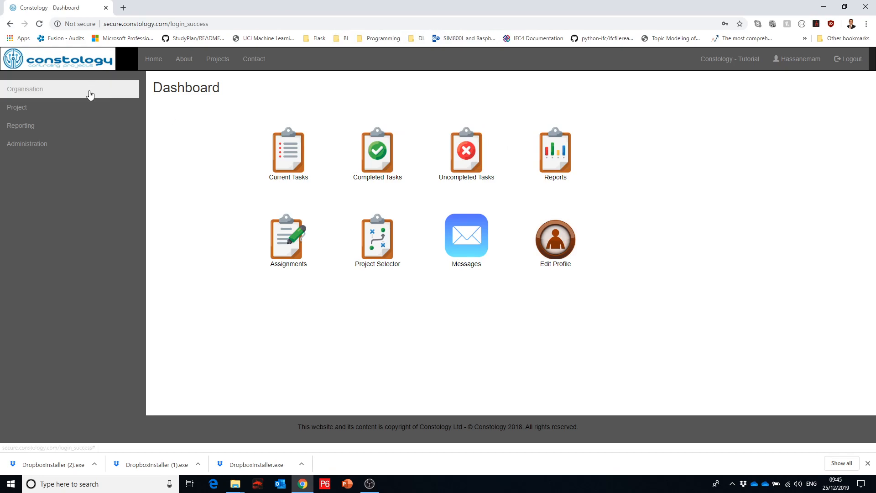
left_click(24, 89)
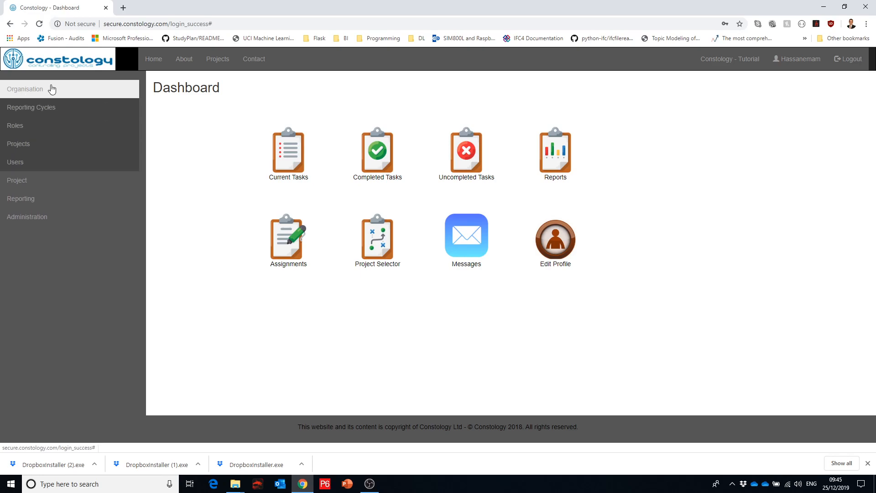
mouse_move(82, 107)
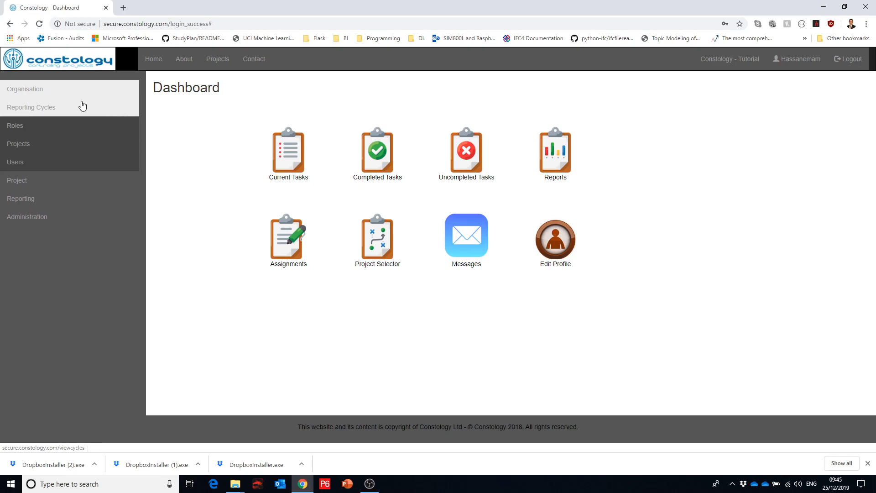
mouse_move(59, 113)
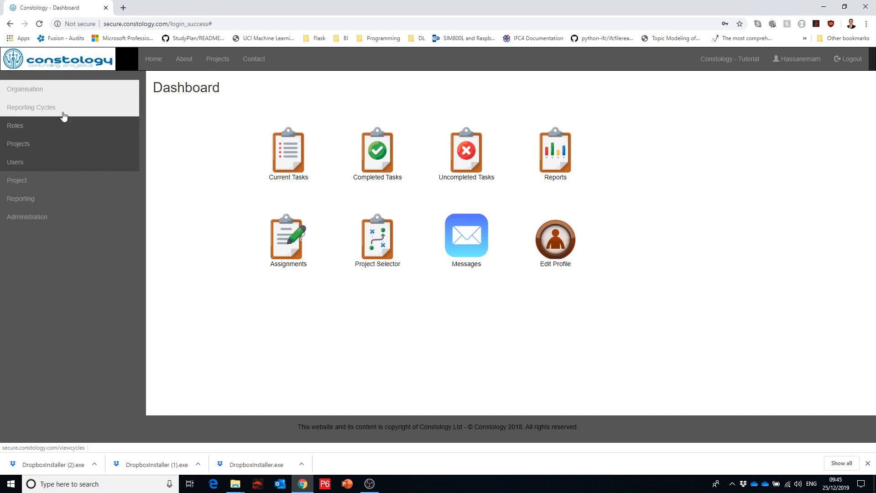
Start a new reporting cycle with code wkly-progres-1232.
left_click(31, 107)
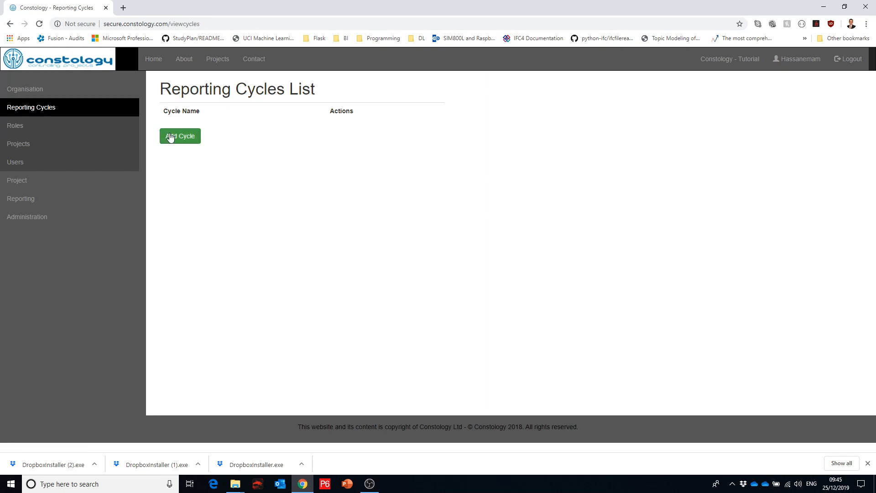
left_click(179, 136)
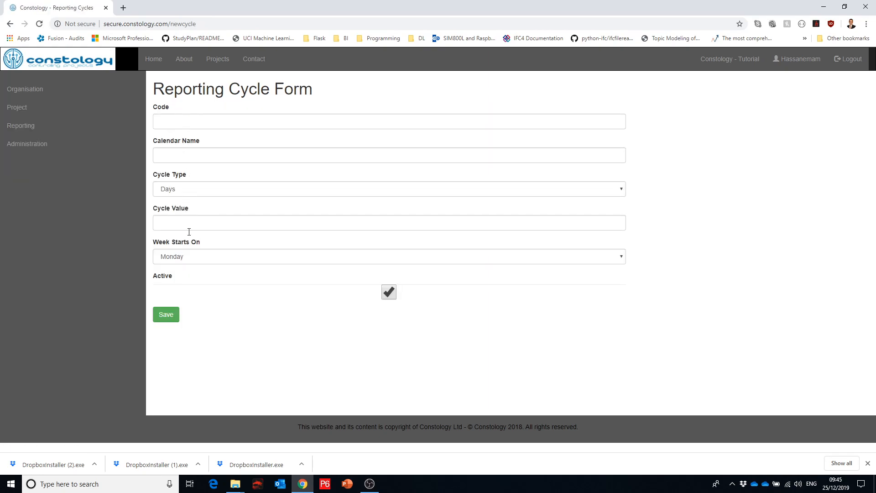
left_click(388, 122)
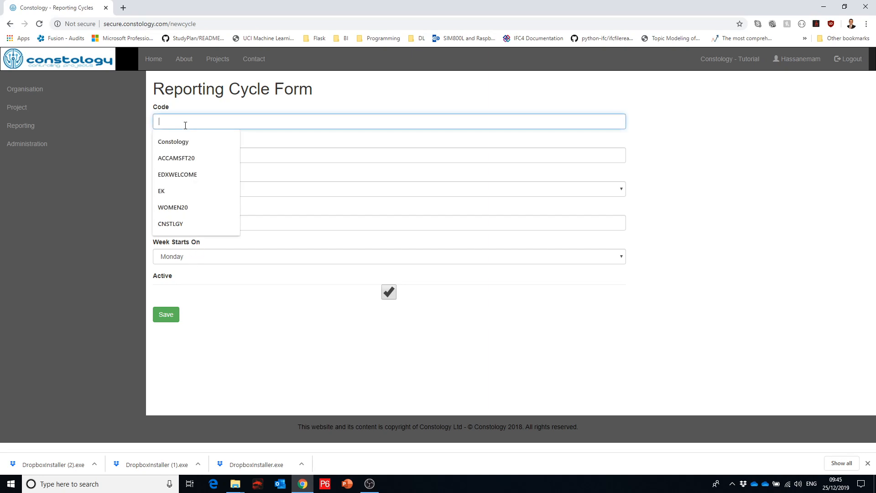
type("wkly-")
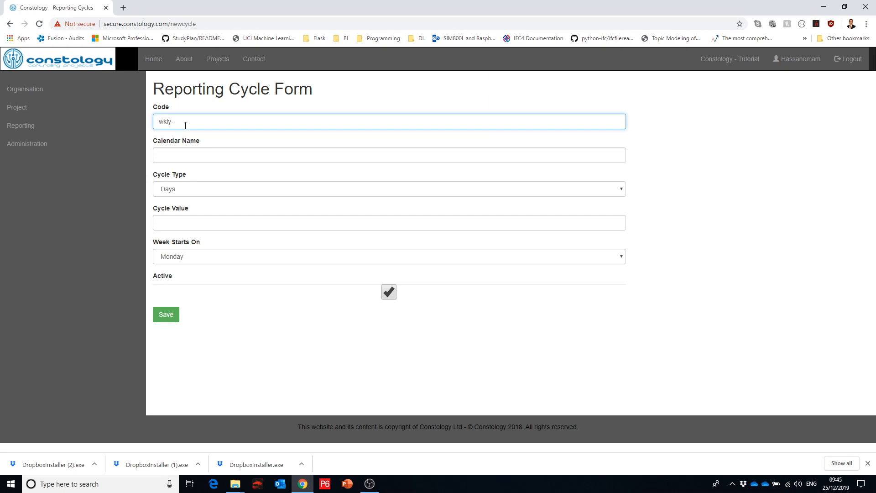
type("prog")
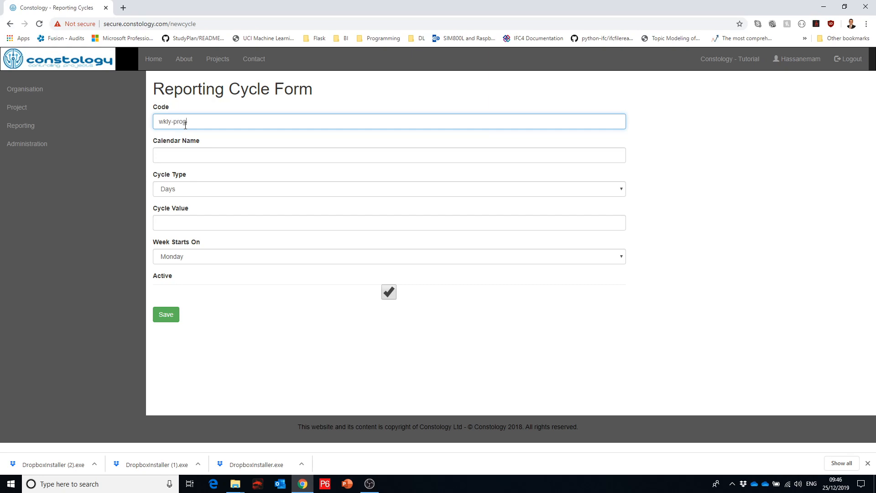
type("res-12")
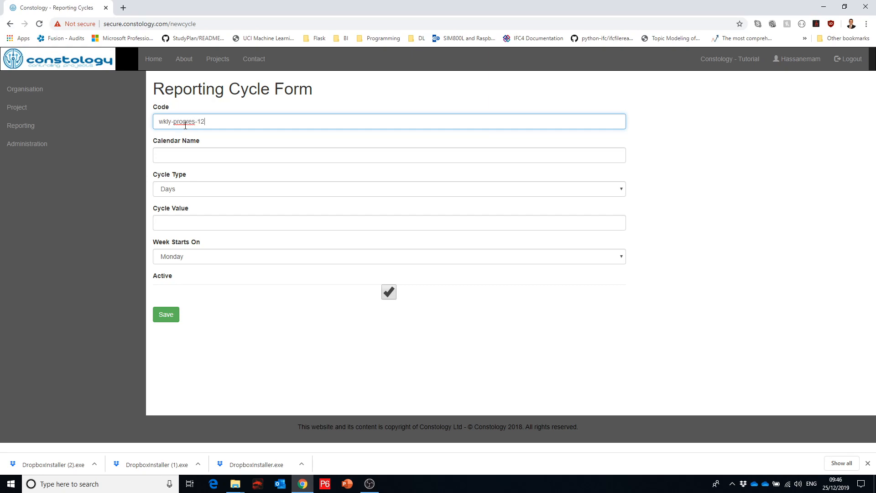
type("32")
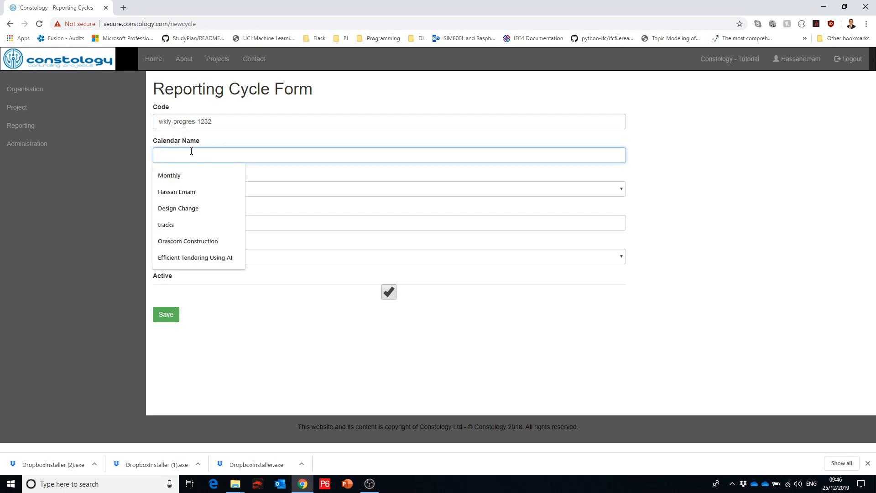
Name the cycle 'Weekly Reporting Cycle' with a weekly cycle value of 1.
type("Weekly")
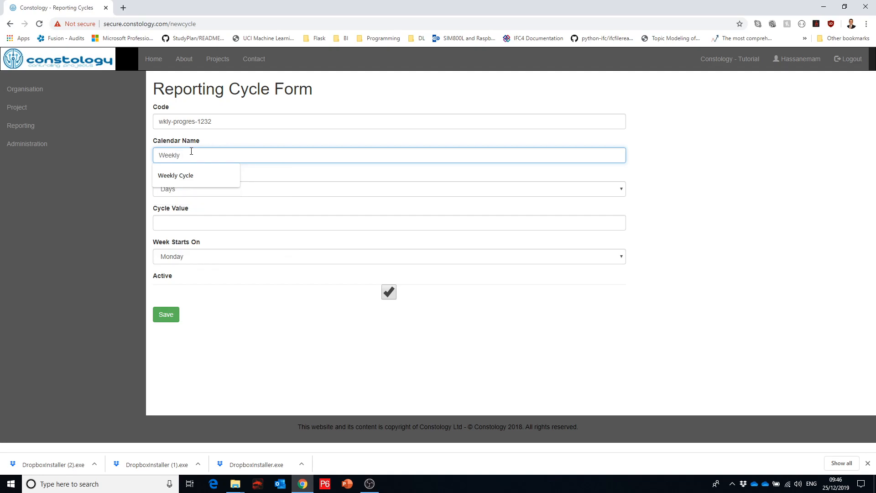
type("Reporting Cycle")
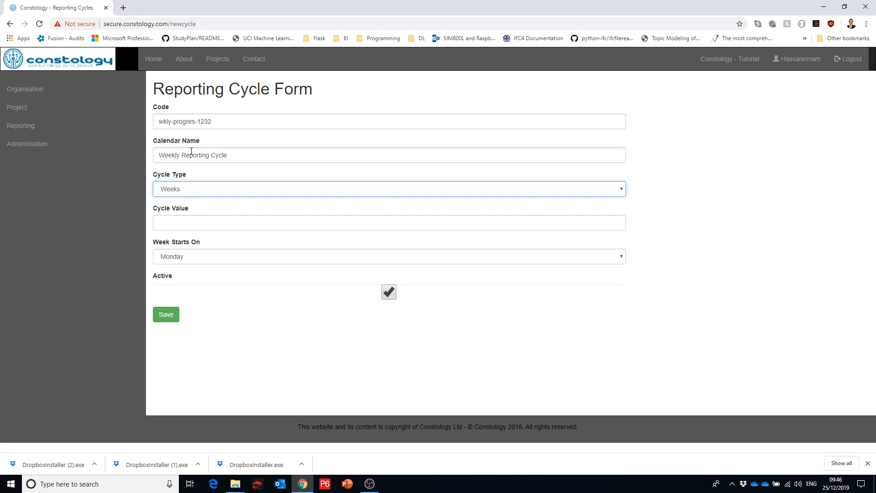
type("1")
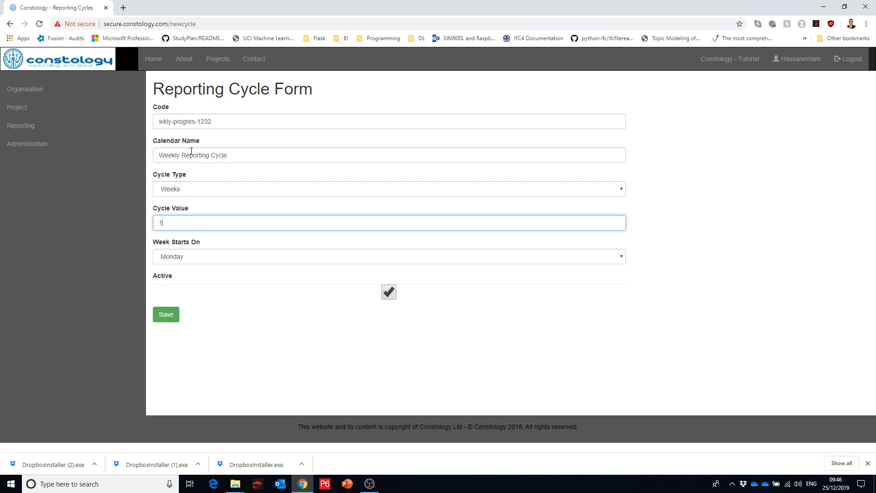
mouse_move(206, 197)
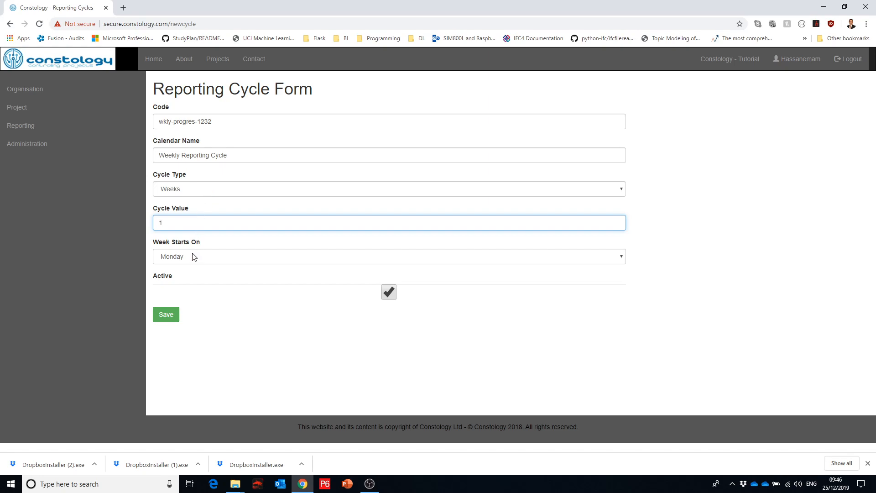
mouse_move(174, 272)
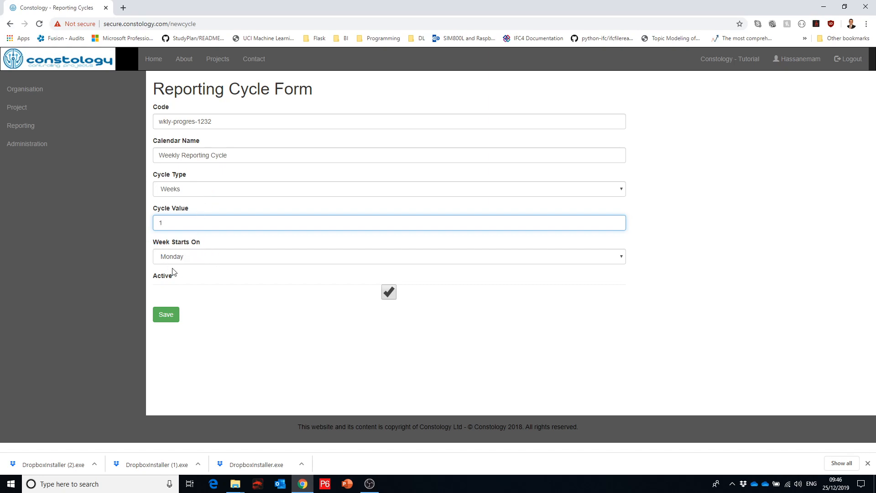
mouse_move(232, 244)
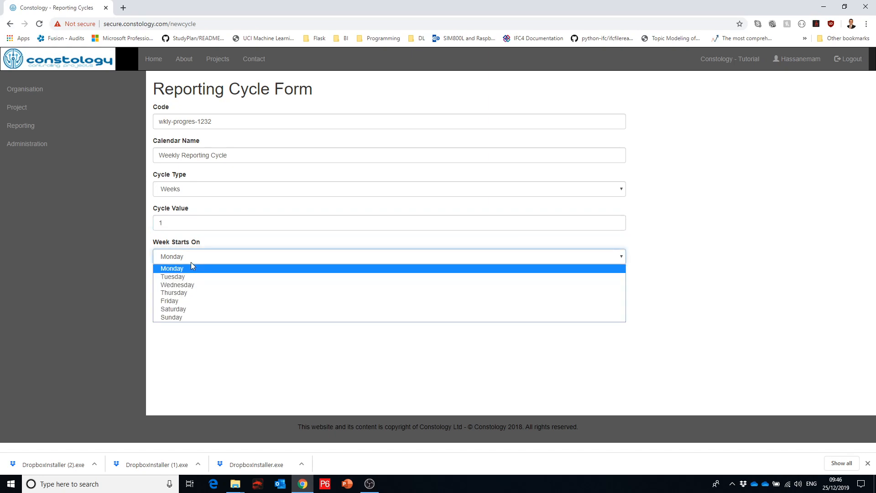
left_click(172, 268)
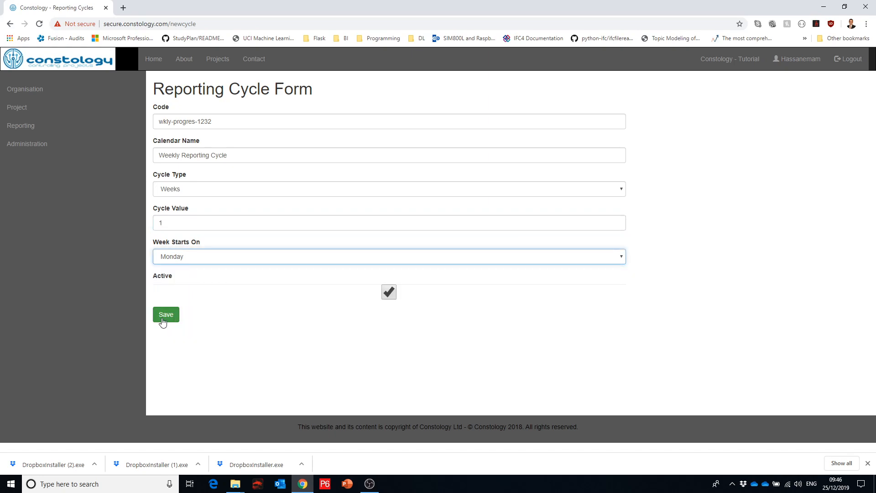
mouse_move(219, 273)
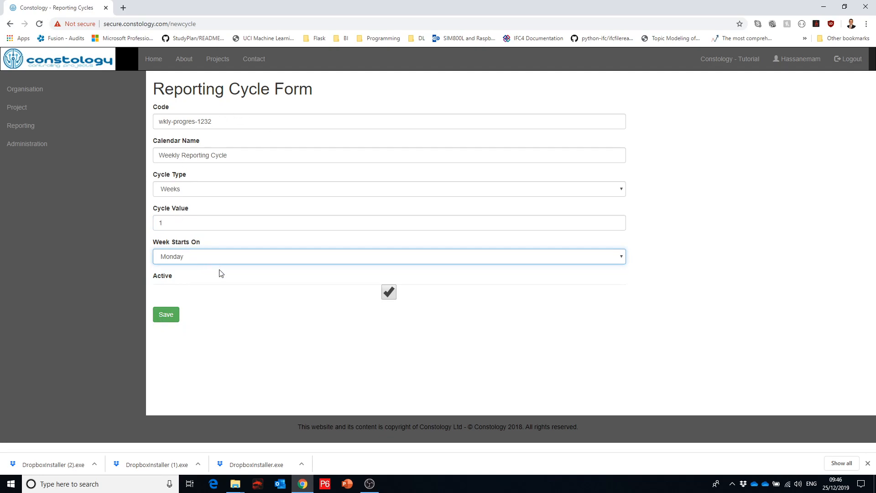
mouse_move(236, 262)
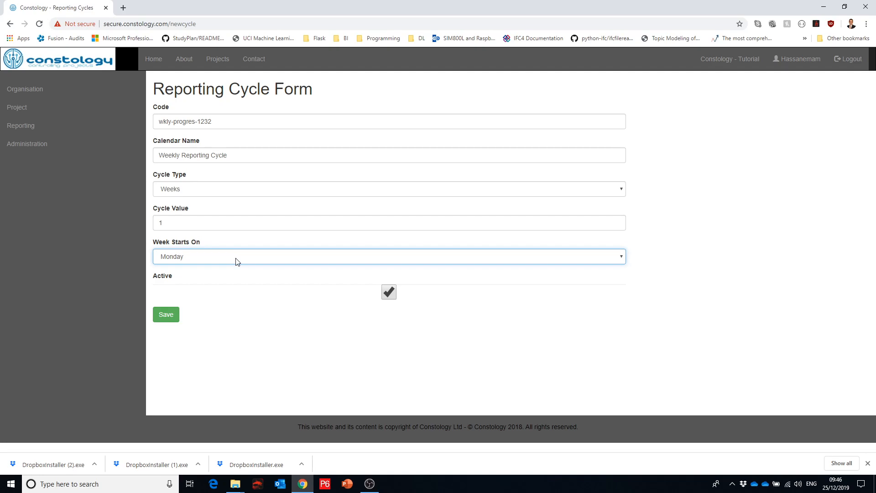
mouse_move(223, 278)
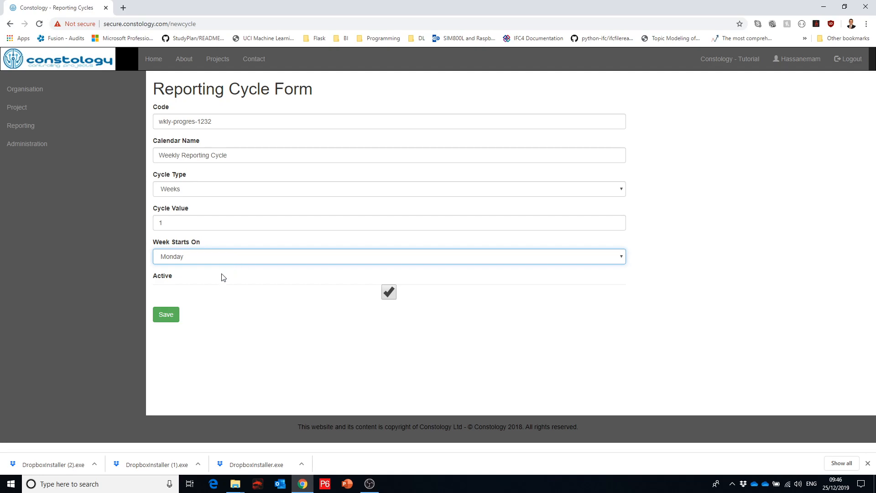
mouse_move(177, 324)
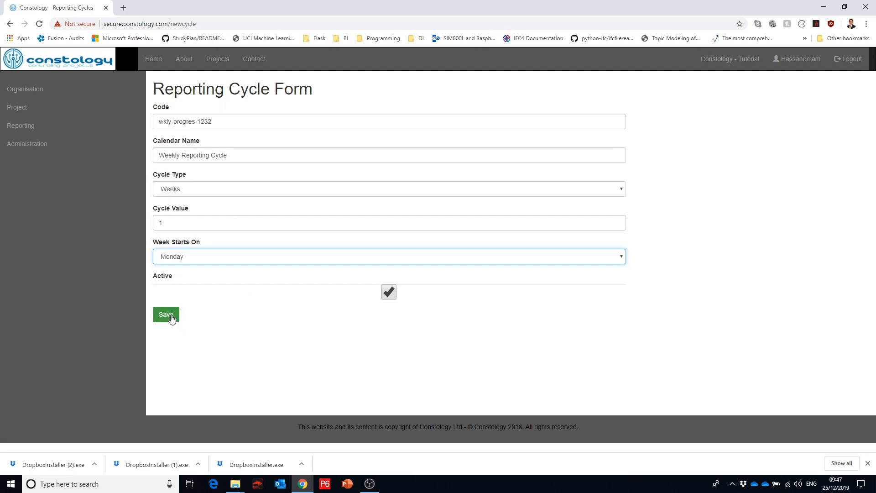
Reopen the Weekly Reporting Cycle's edit form and expand Organisation in the sidebar.
left_click(165, 314)
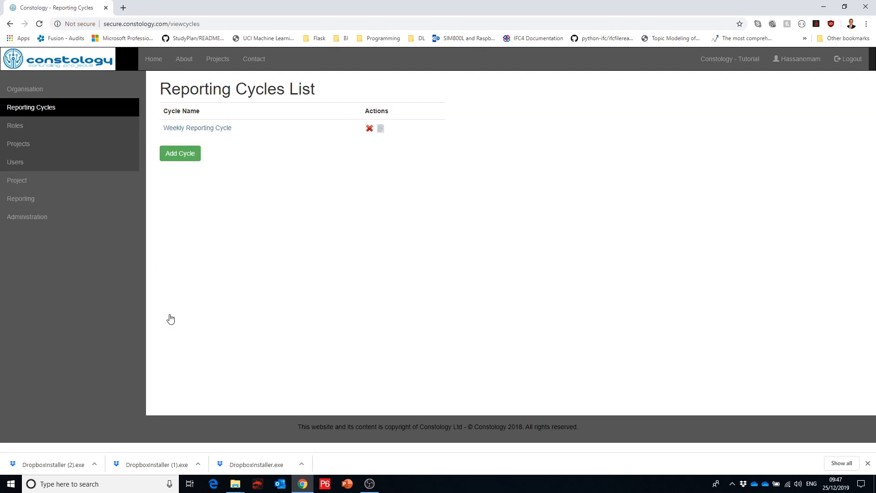
mouse_move(231, 104)
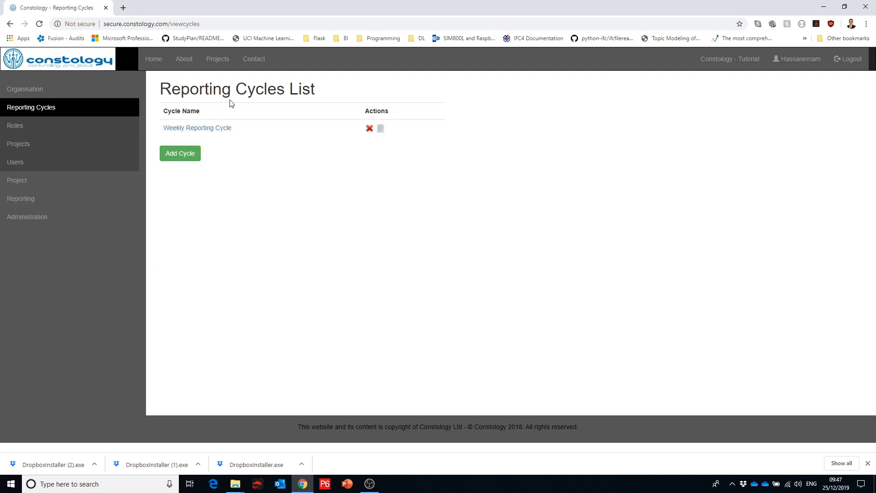
mouse_move(249, 144)
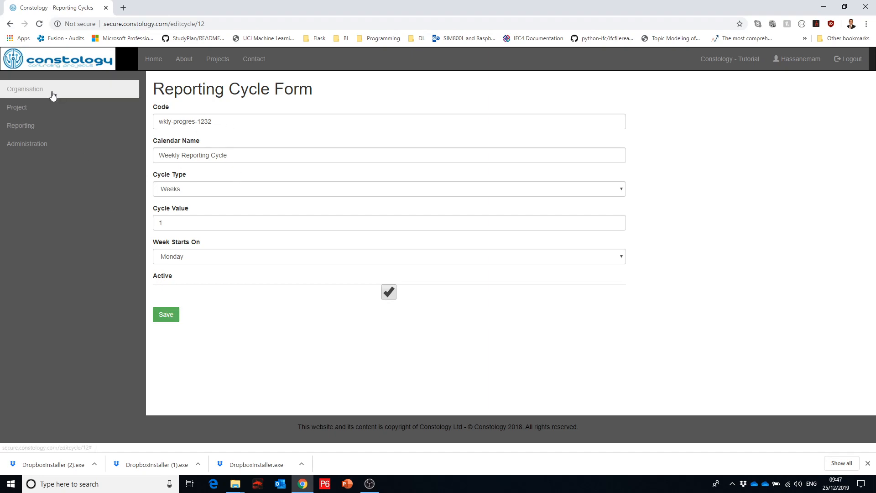
left_click(25, 89)
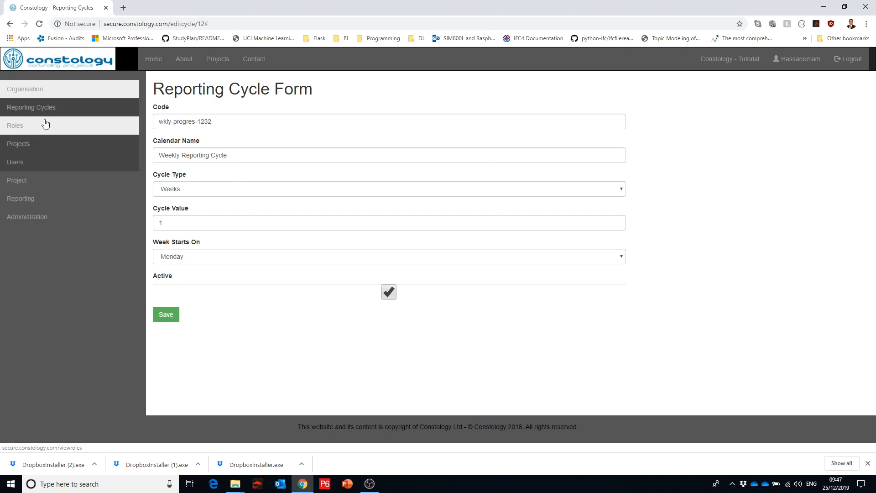
mouse_move(18, 144)
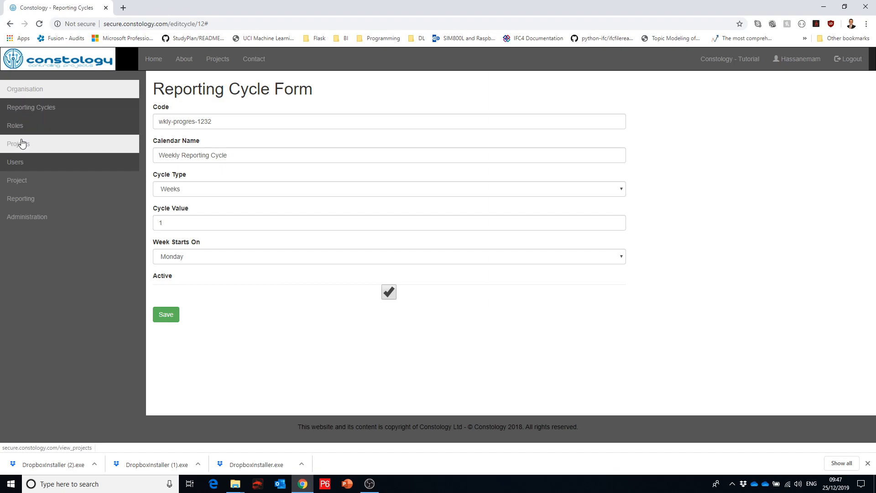
mouse_move(15, 125)
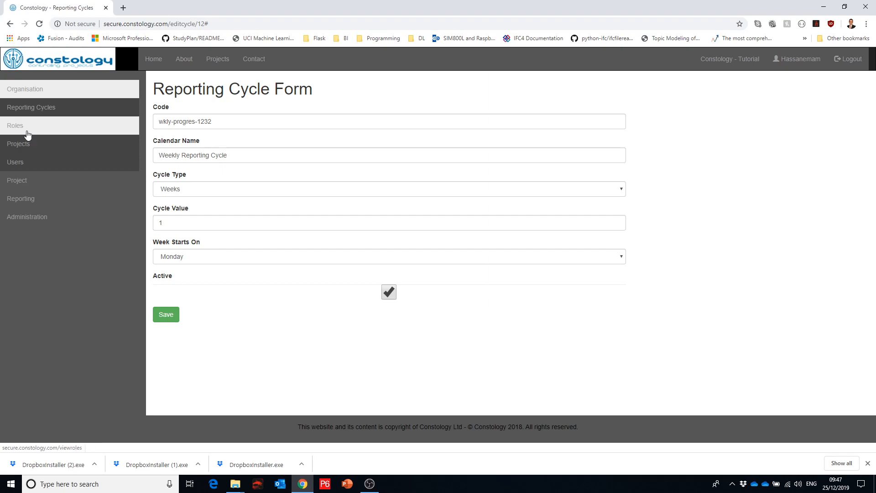
Create and save a 'Project Director' role with the Manager field left blank.
left_click(15, 125)
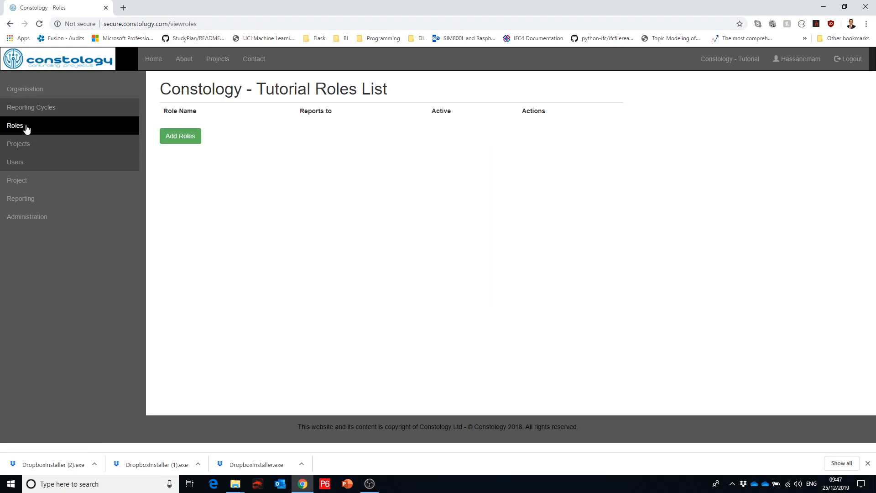
mouse_move(185, 148)
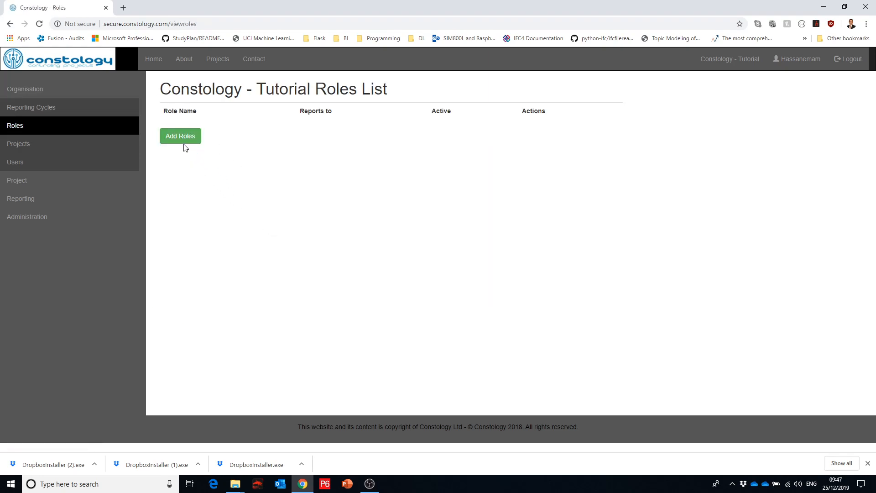
left_click(179, 136)
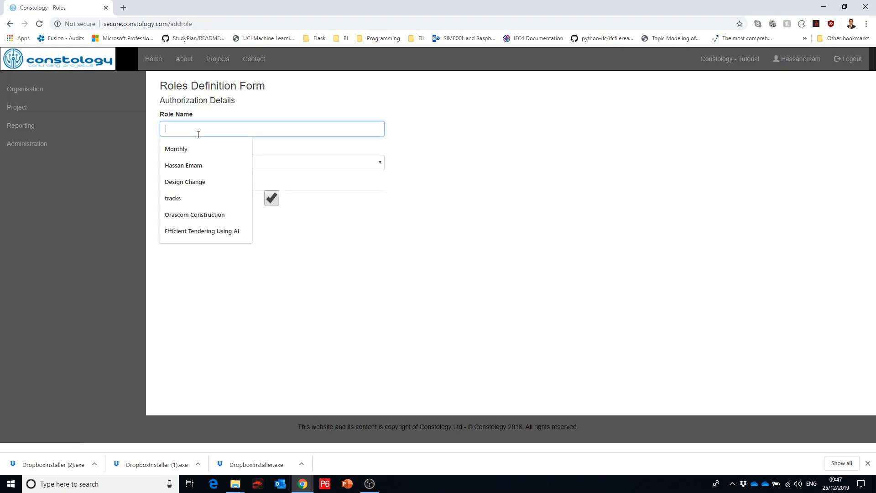
type("Proje")
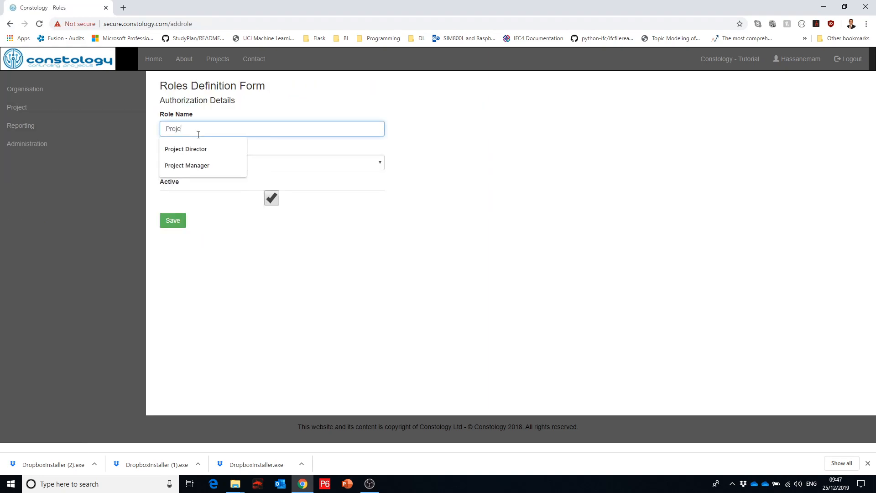
left_click(186, 149)
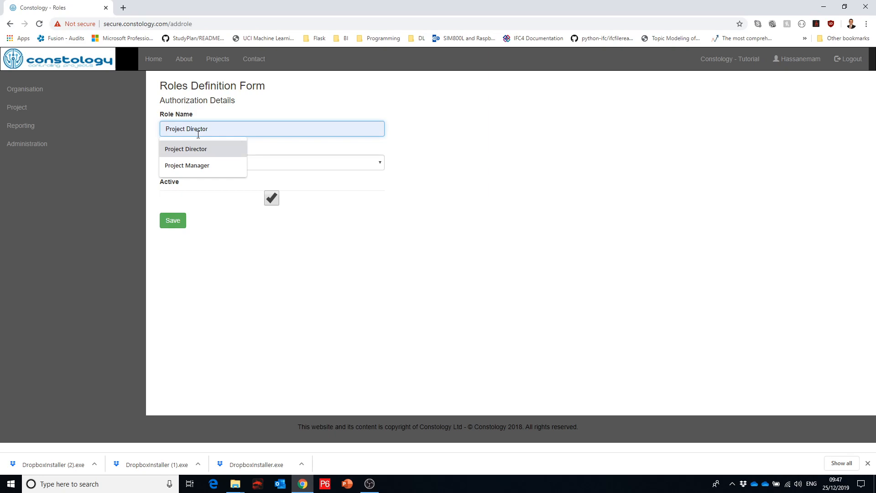
left_click(186, 148)
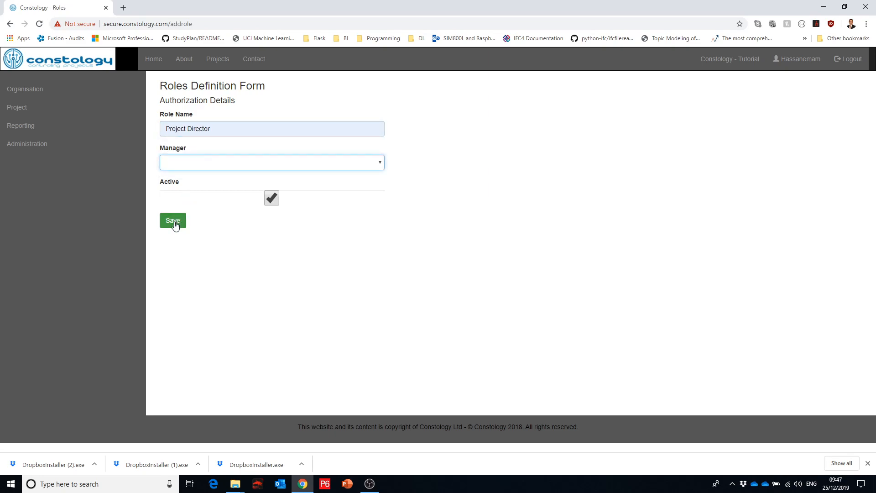
left_click(172, 219)
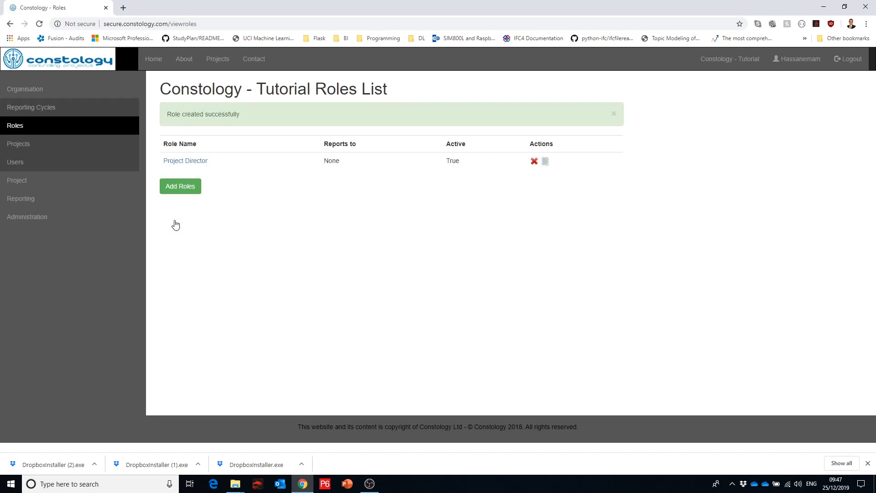
Save a 'Project Manager' role reporting to Project Director, then go to Projects.
left_click(180, 186)
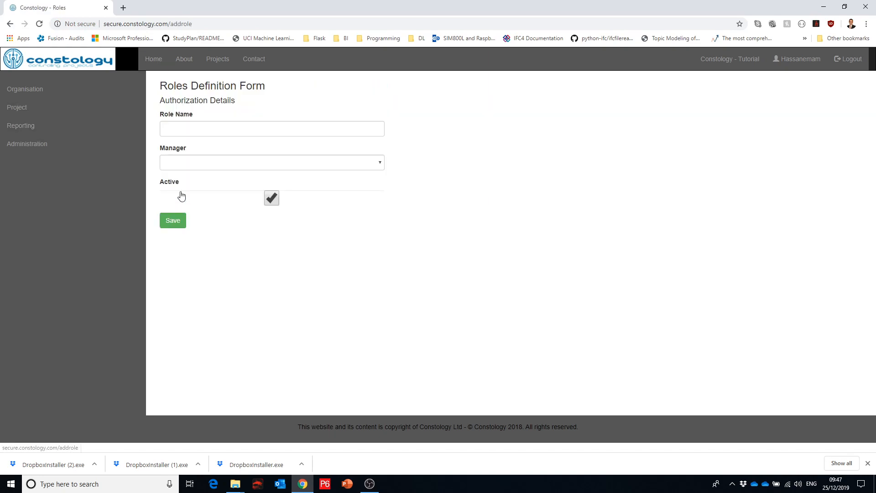
type("P")
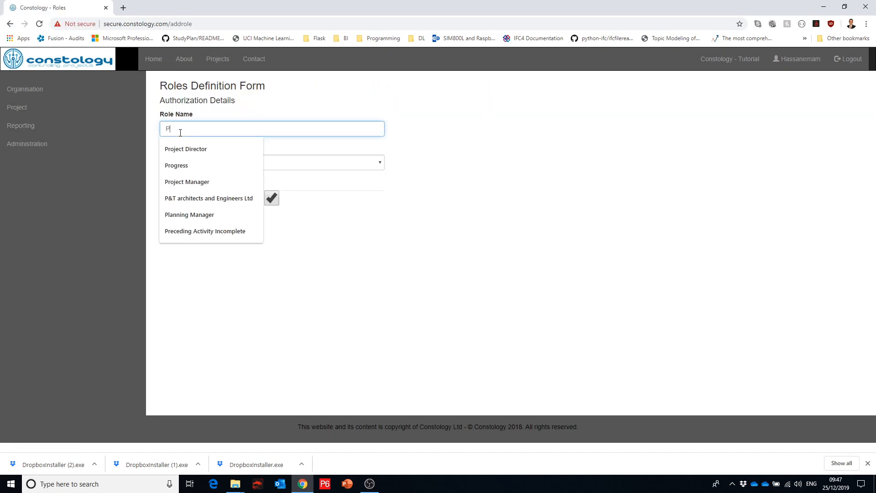
type("roject Ma")
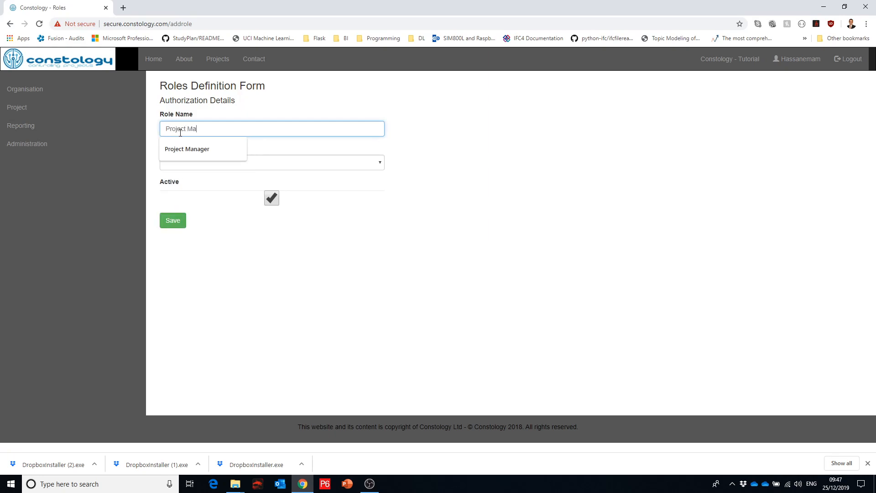
left_click(187, 149)
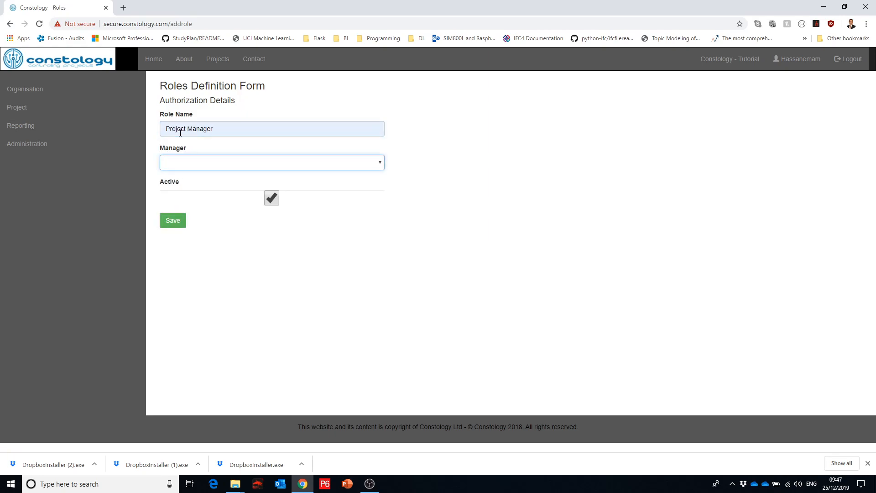
left_click(271, 162)
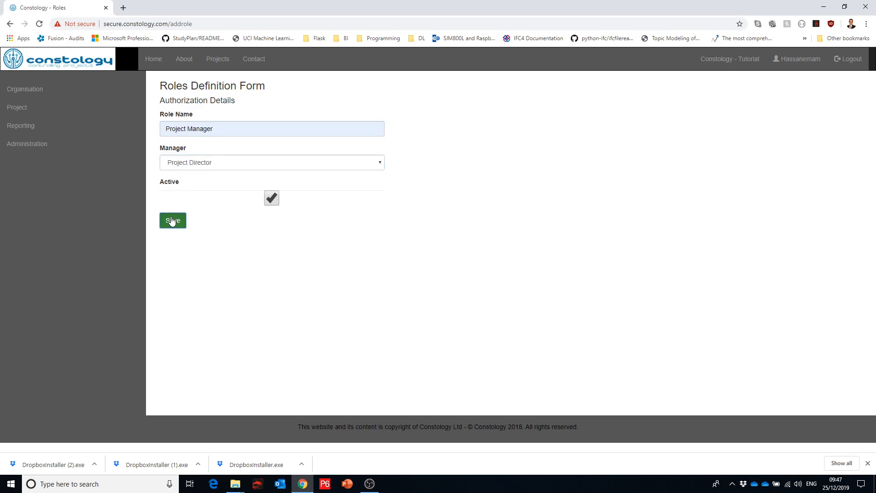
left_click(173, 220)
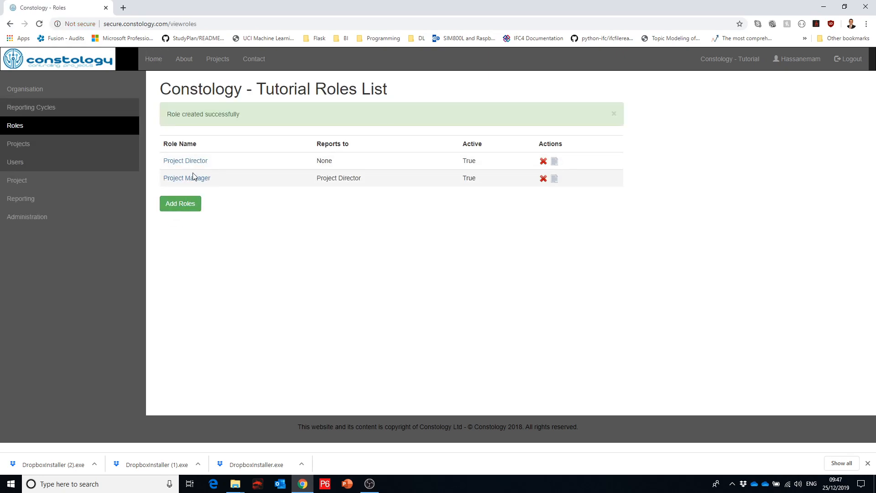
mouse_move(227, 141)
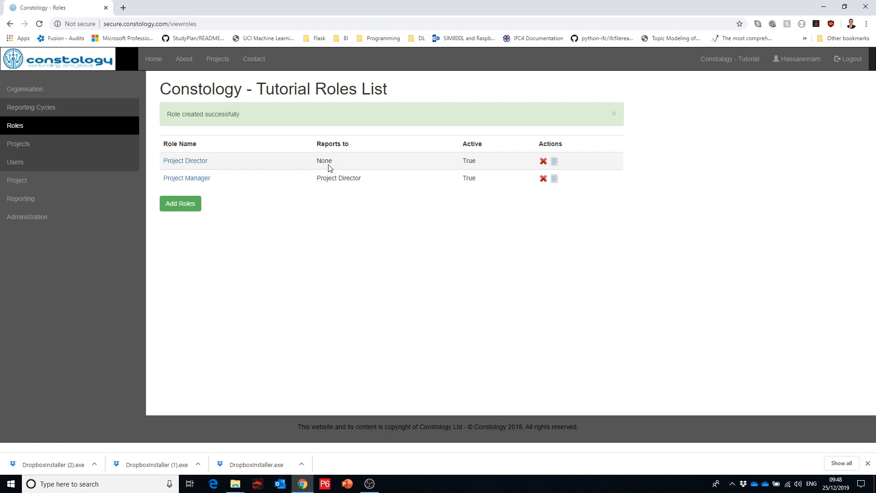
mouse_move(338, 179)
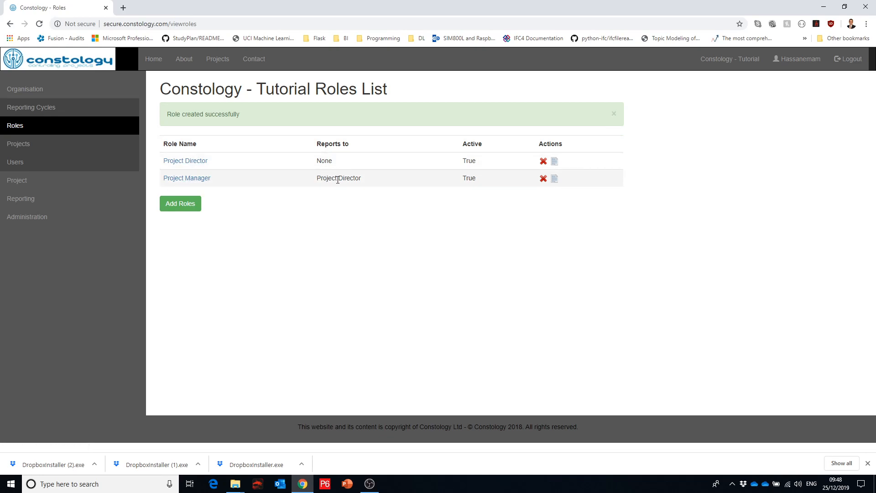
mouse_move(164, 155)
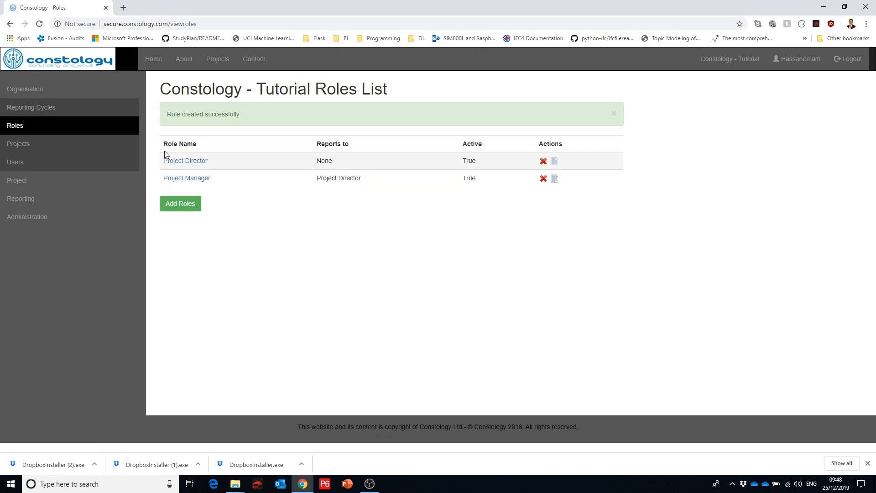
left_click(19, 144)
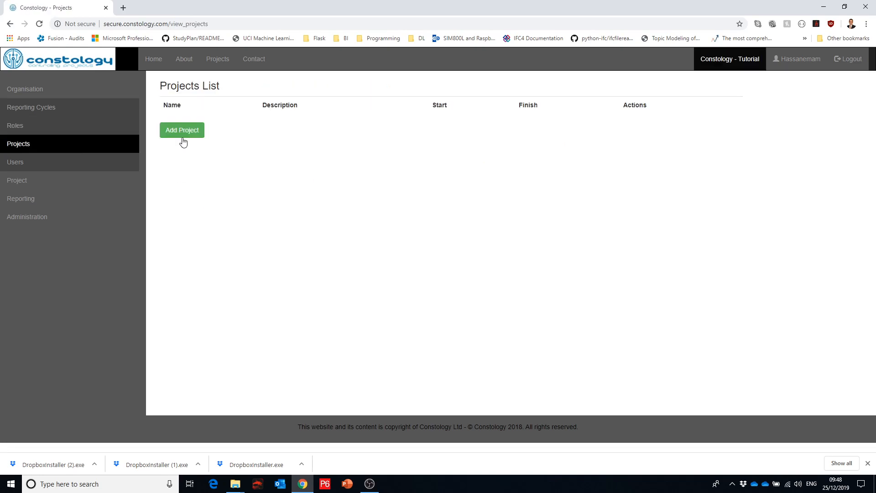
Start a new project with code BlgG+5 and name 'Tutorial Building'.
left_click(182, 129)
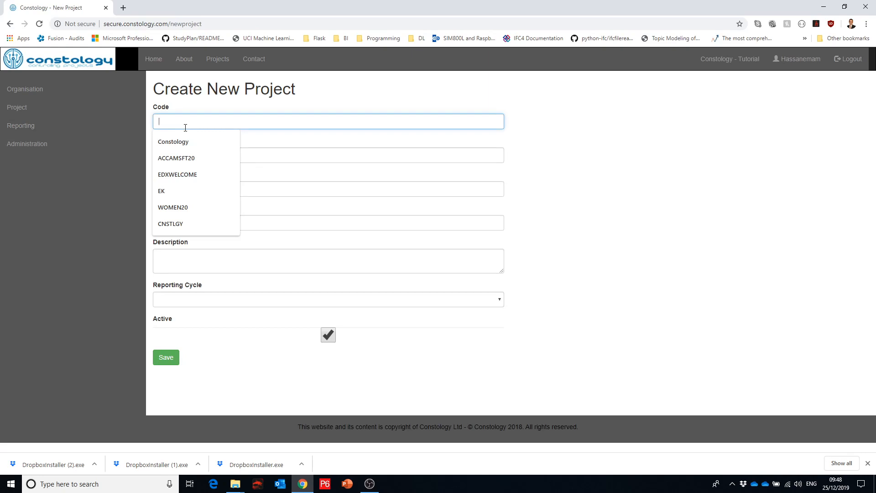
type("Tutorial")
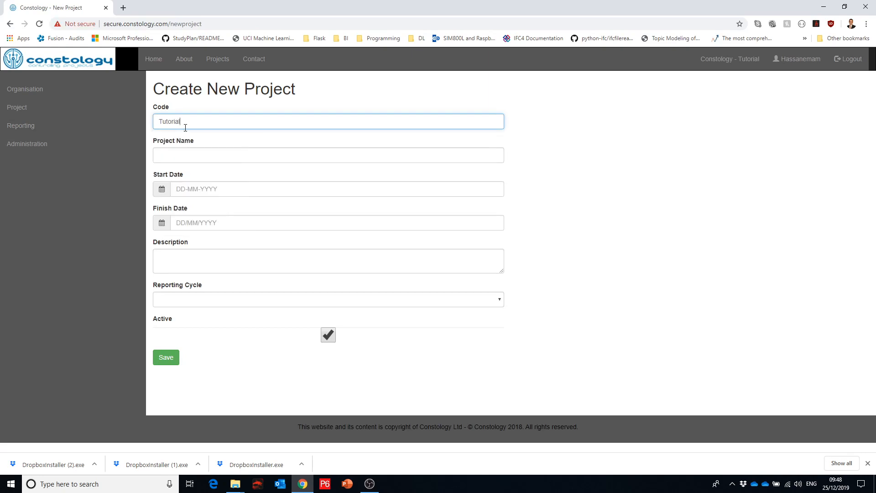
type("Bui")
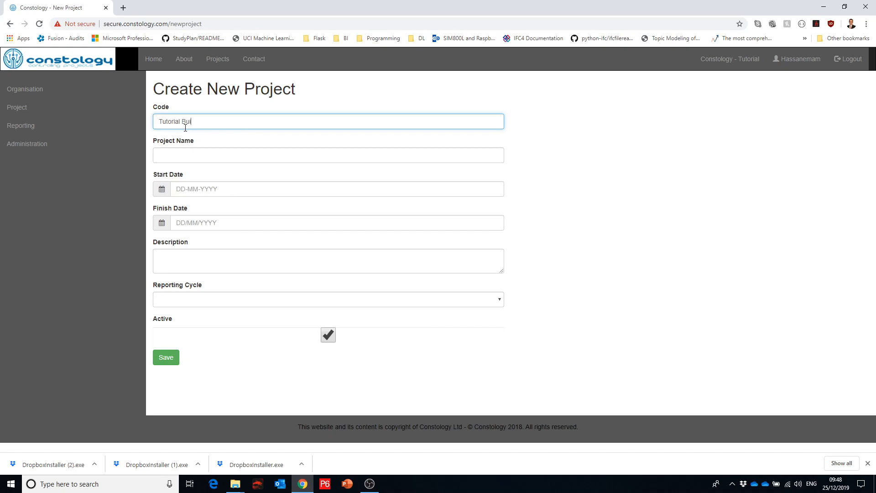
type("lding")
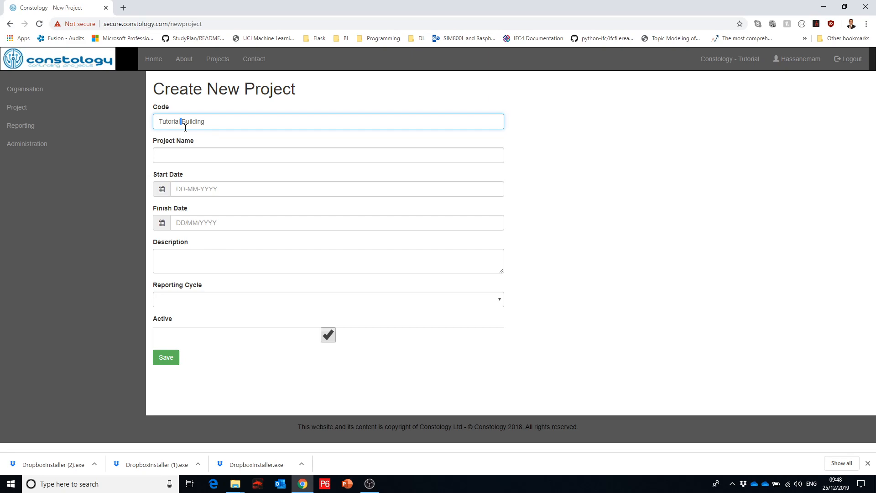
key("ctrl+a")
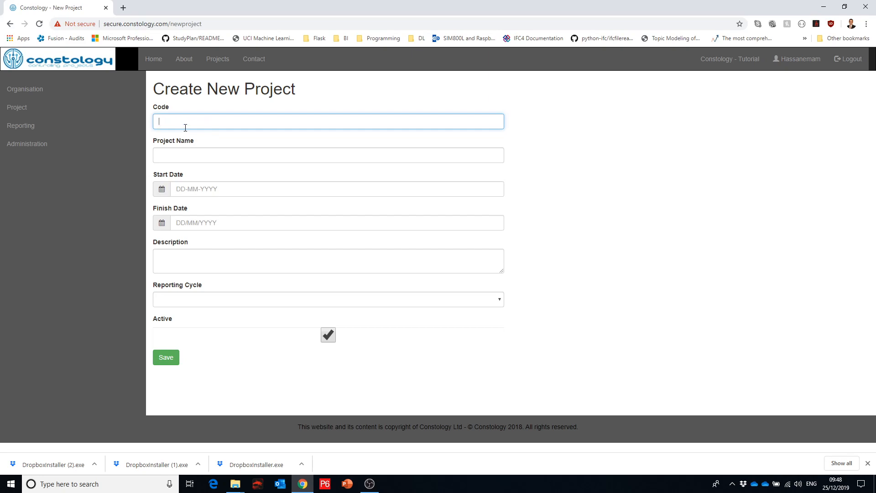
type("BI")
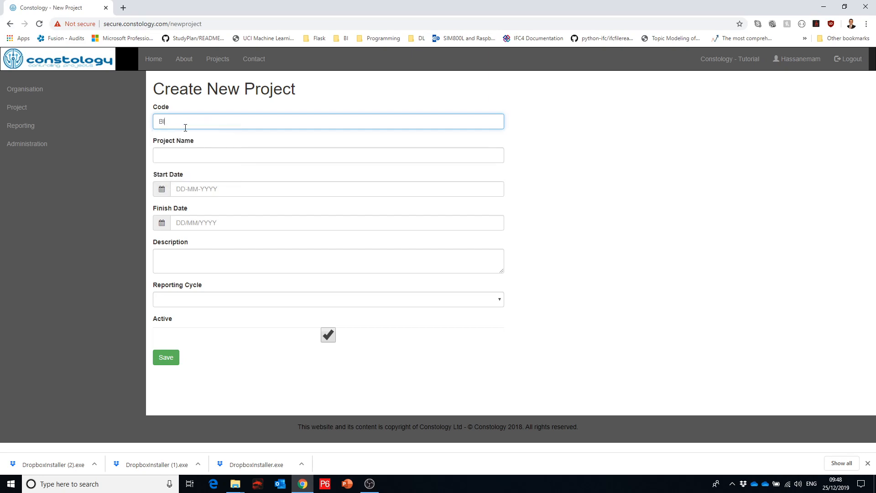
type("gg")
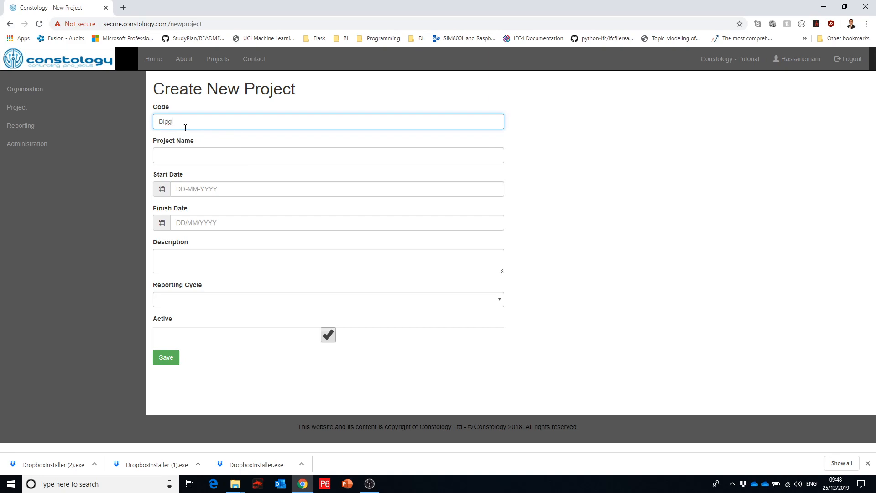
type("+5")
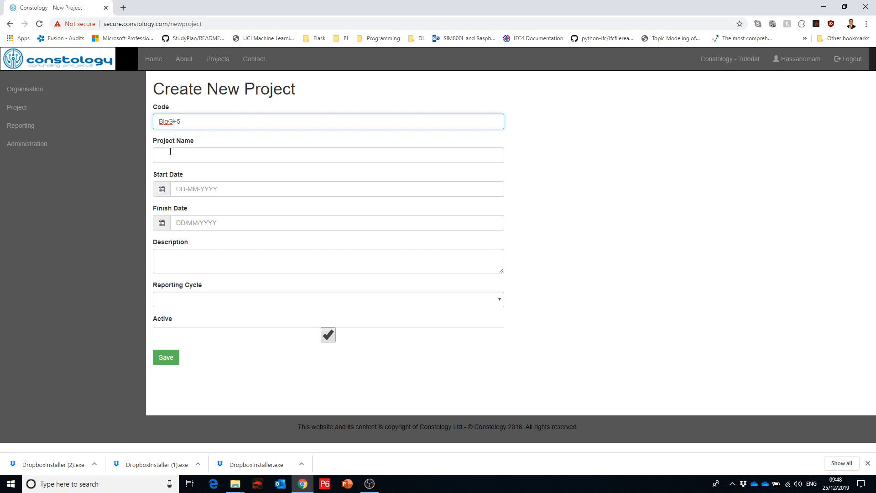
type("Tutorial Building")
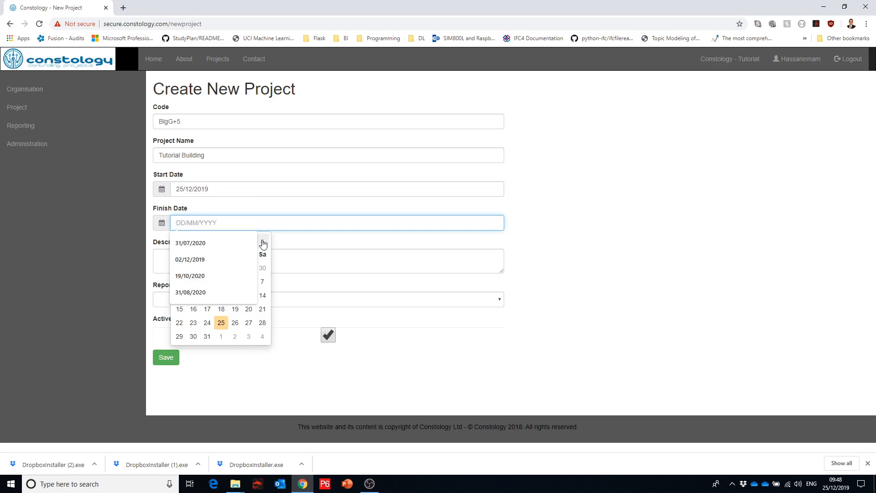
Set the project's finish date to 24 June 2020.
left_click(263, 245)
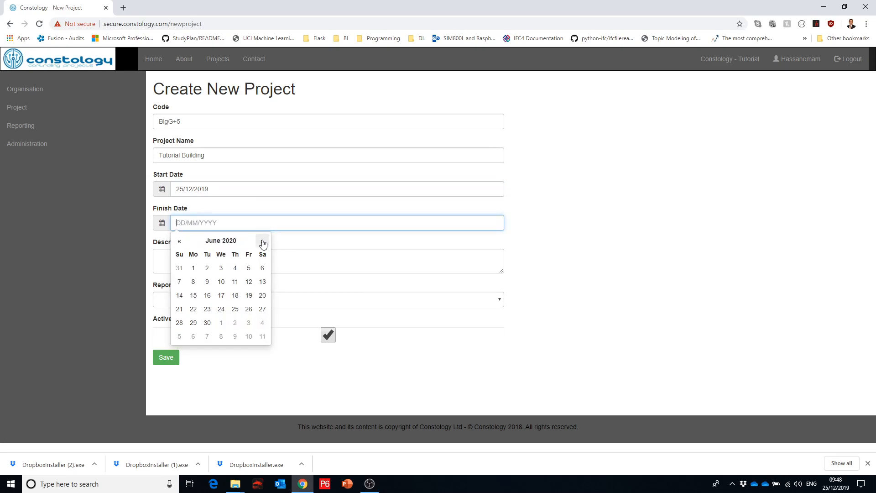
left_click(221, 308)
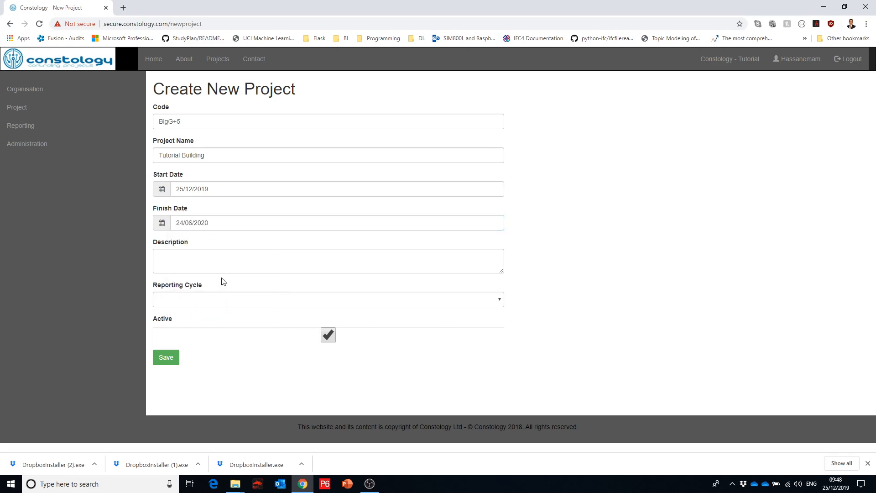
left_click(328, 261)
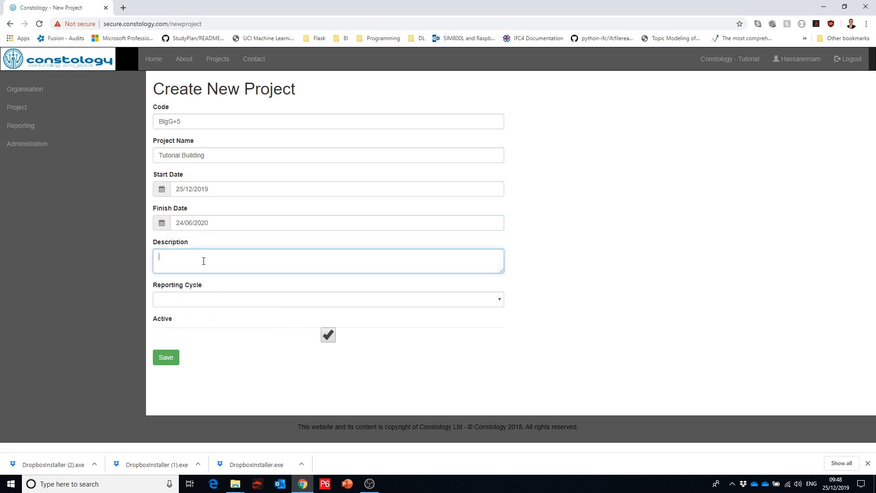
Write the description 'This is a 5 story building used for testing webapp'.
type("T")
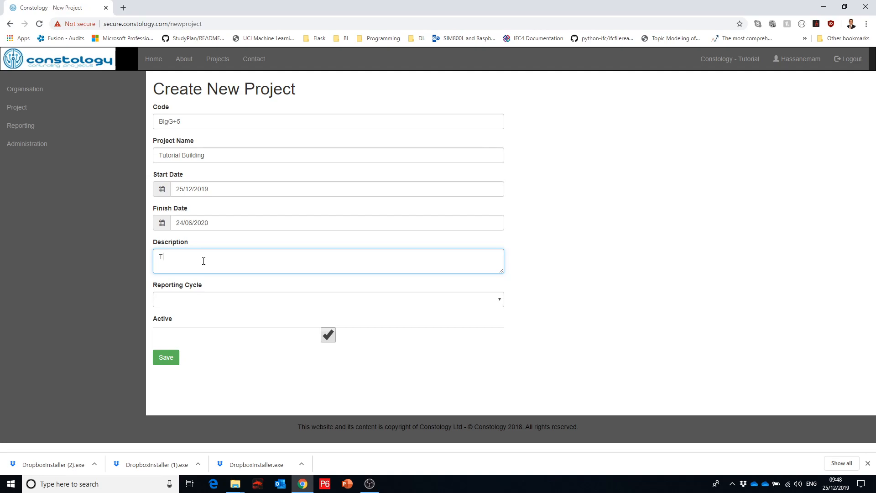
type("his is a")
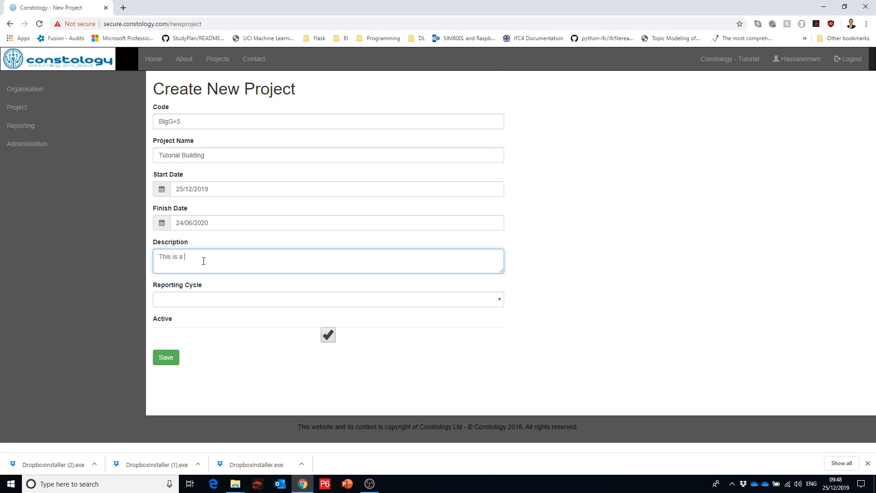
type("5")
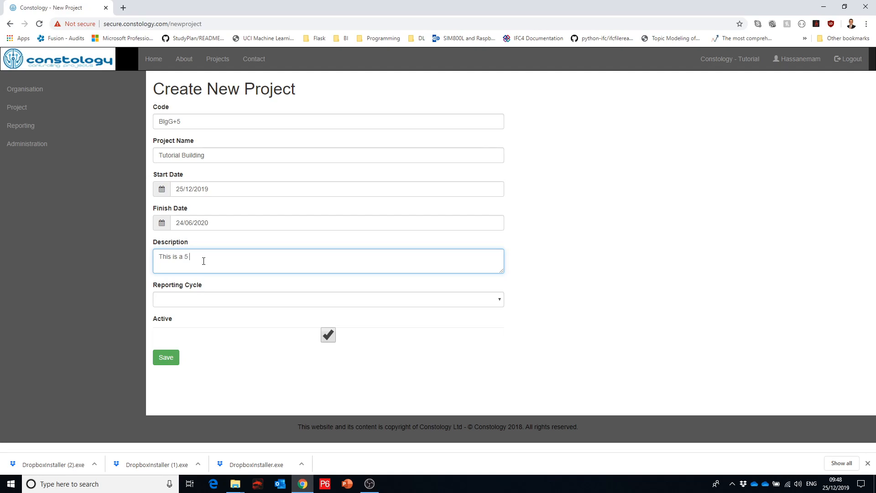
type("storey")
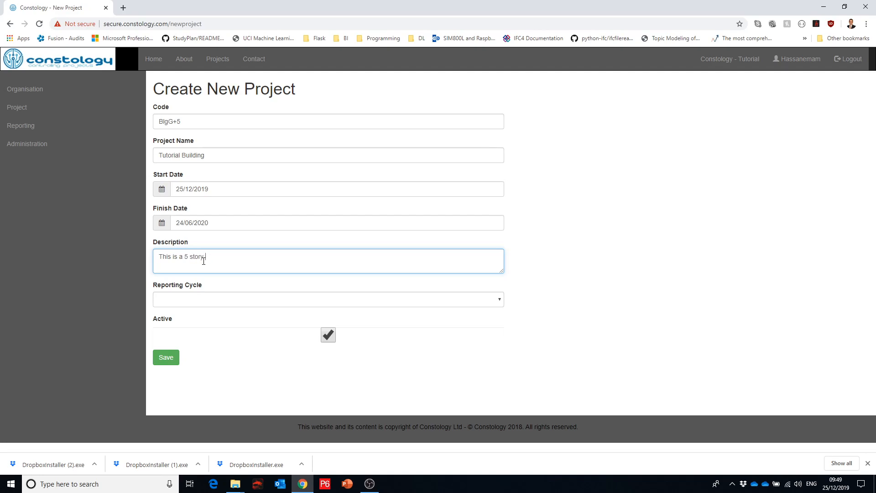
key("Backspace")
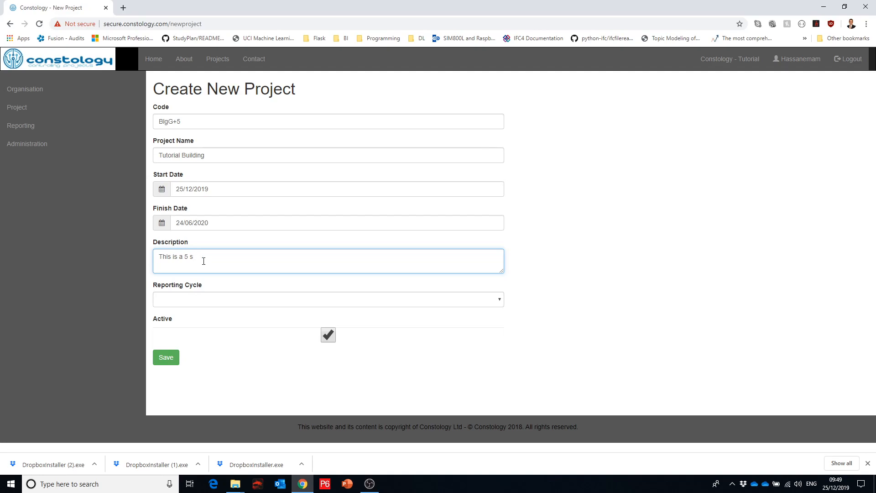
type("tory")
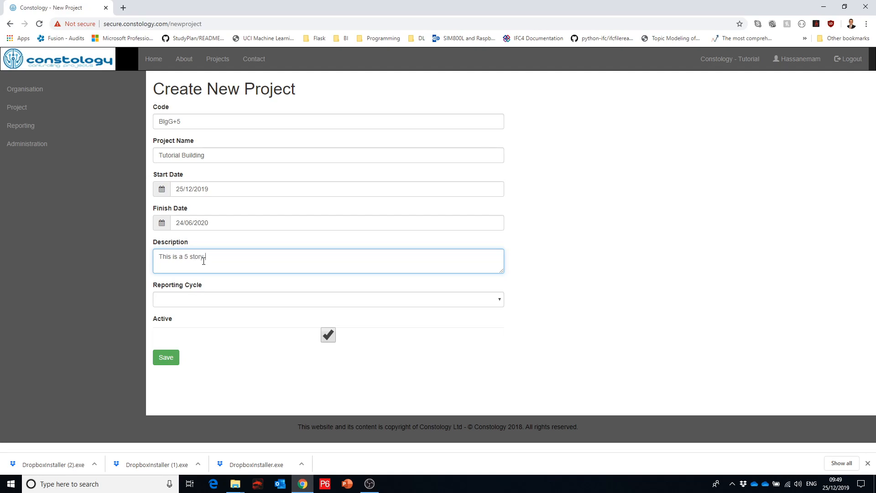
type("build")
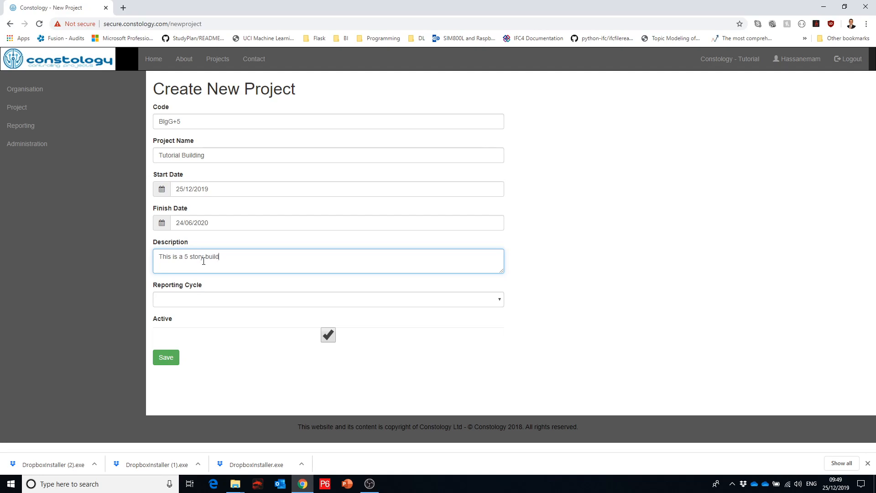
type("ing")
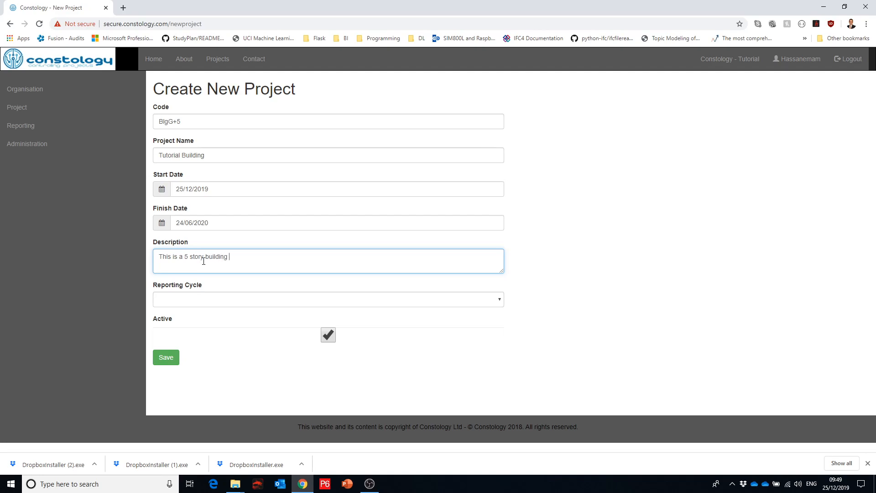
type("used for testing the")
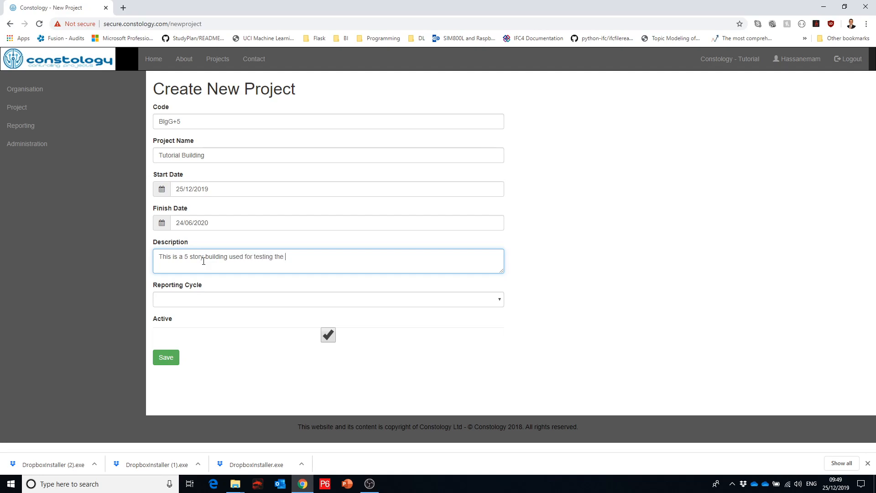
type("webapp")
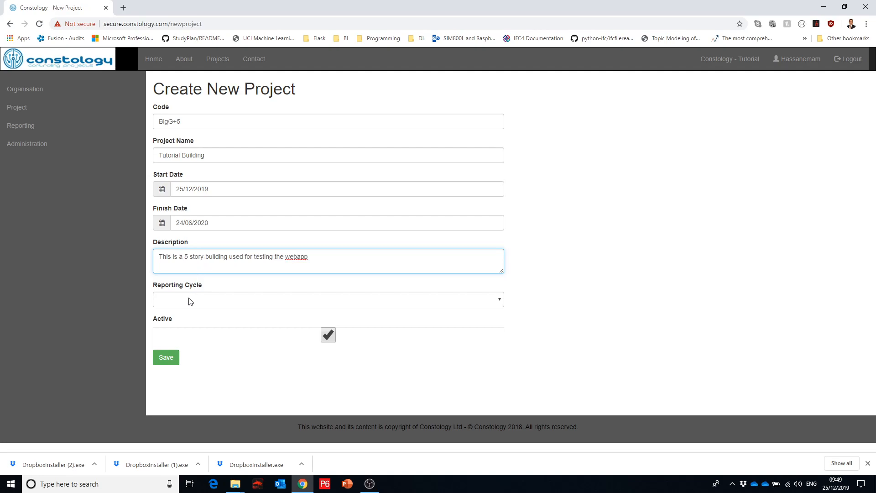
Assign the Weekly Reporting Cycle and save the project.
left_click(328, 299)
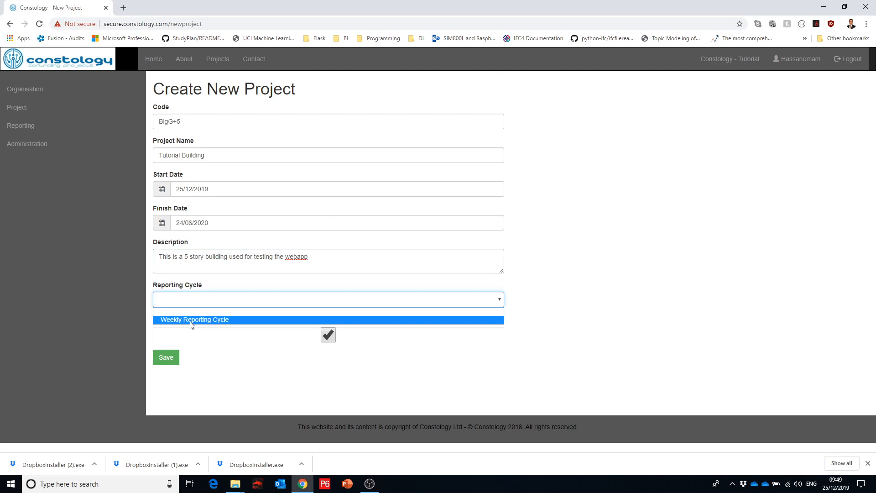
left_click(194, 319)
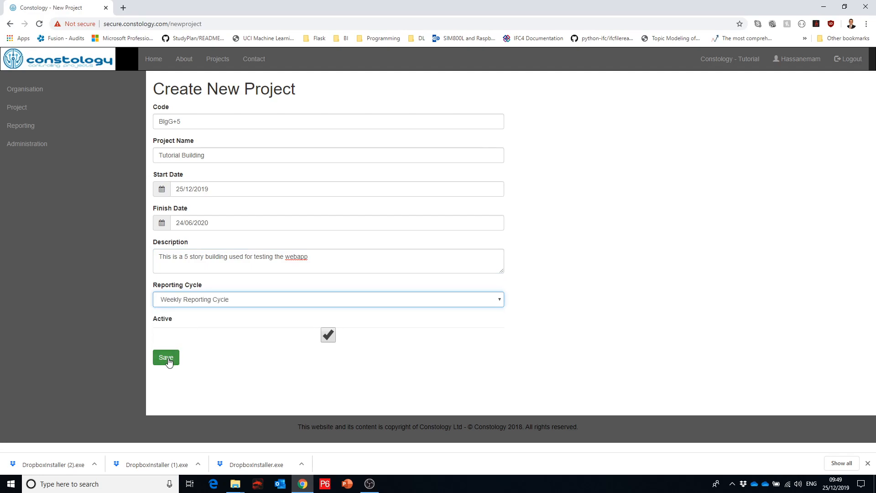
left_click(165, 358)
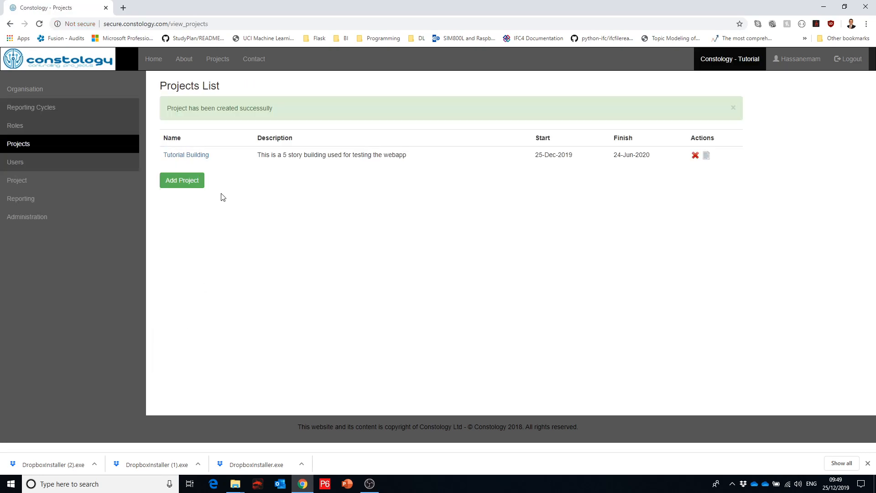
mouse_move(284, 170)
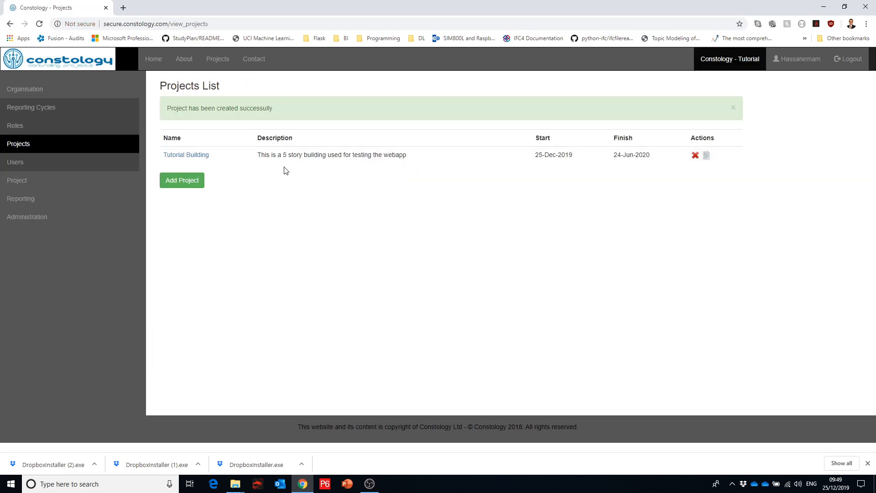
Open the Users list from the sidebar.
left_click(15, 162)
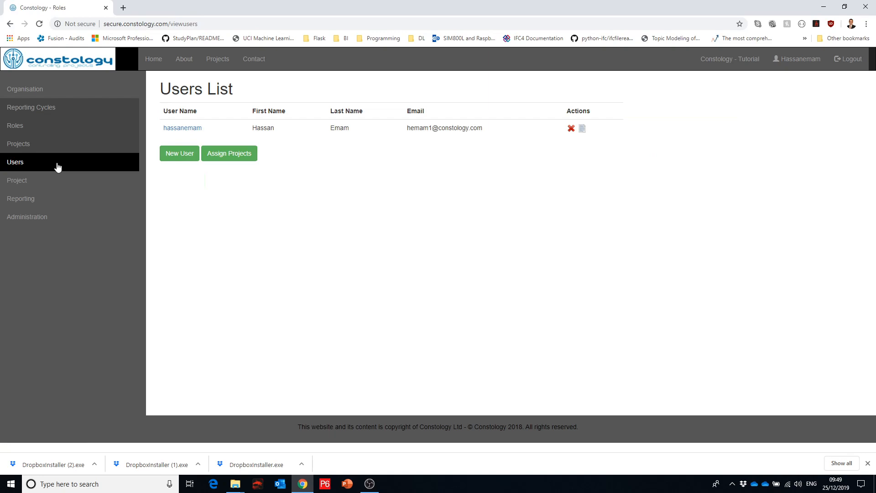
mouse_move(47, 147)
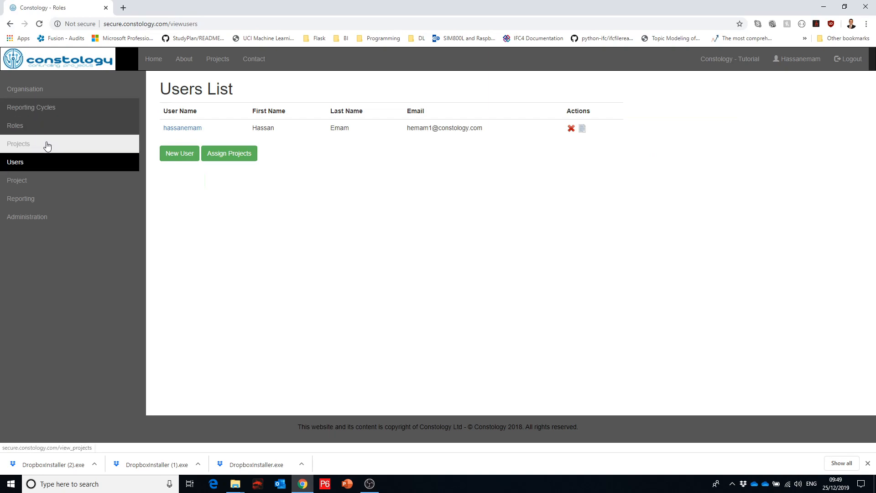
mouse_move(42, 166)
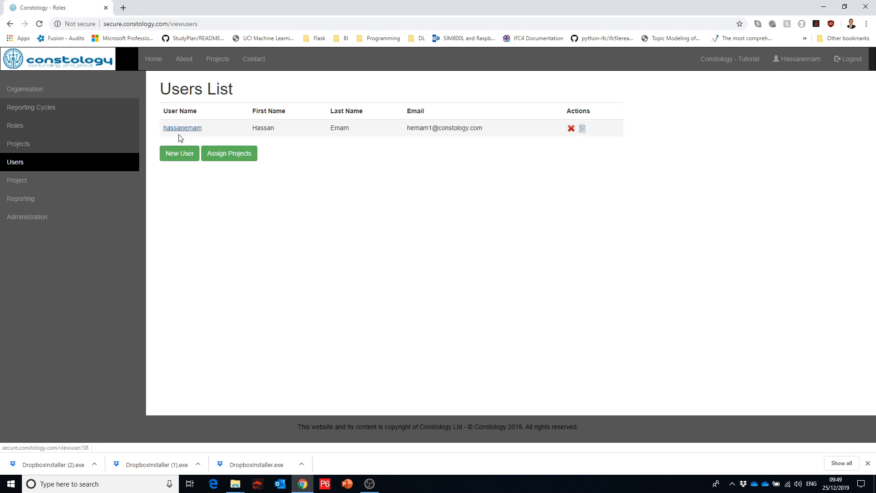
mouse_move(45, 166)
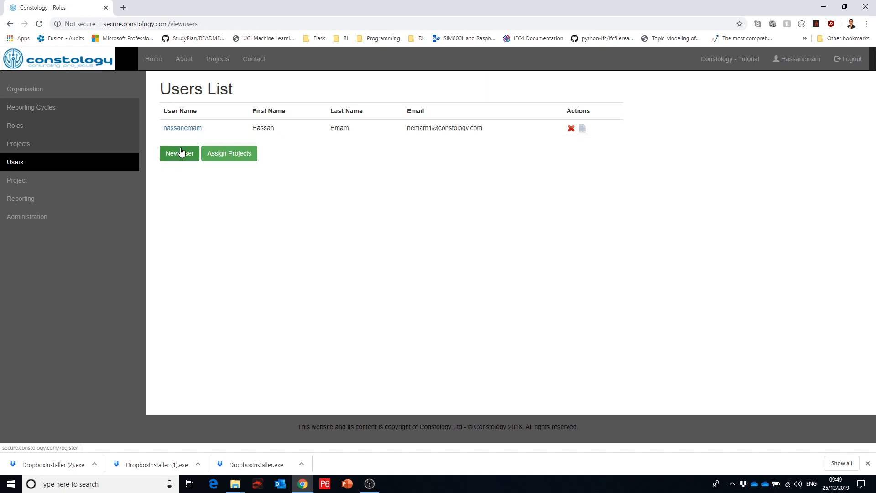
mouse_move(180, 159)
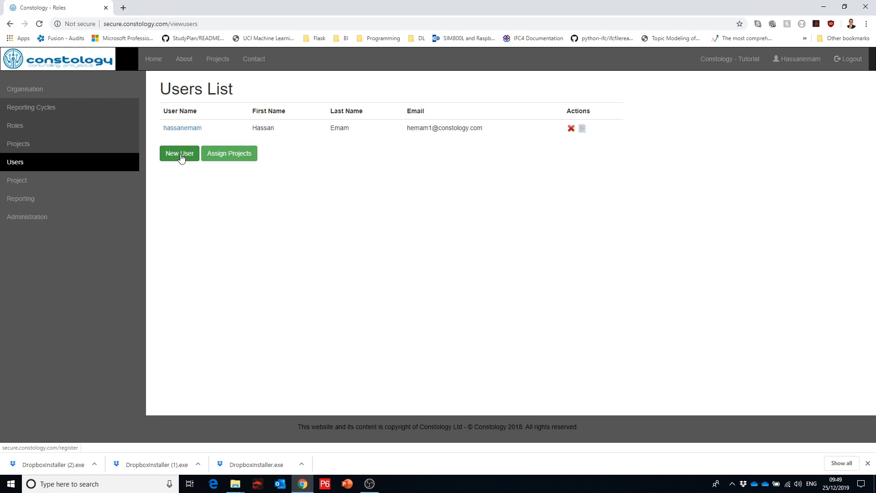
Enter the new Project Manager user's first name, last name, username and email.
left_click(179, 153)
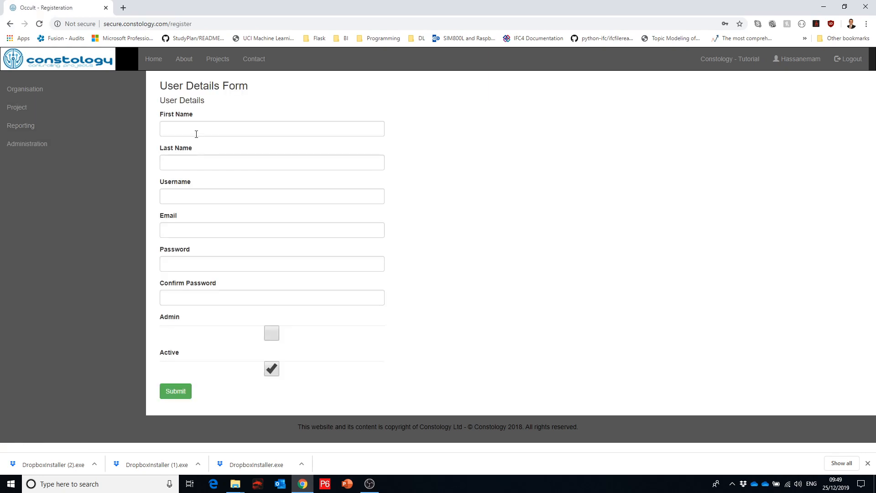
type("anyon")
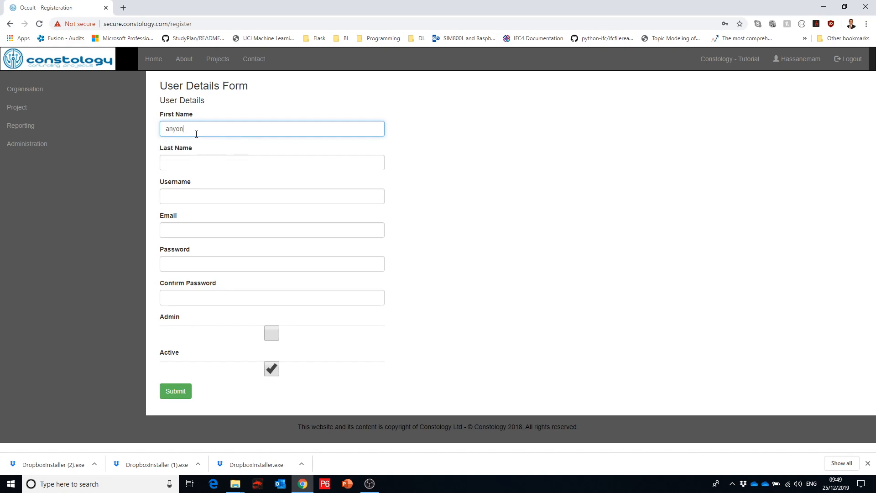
type("P")
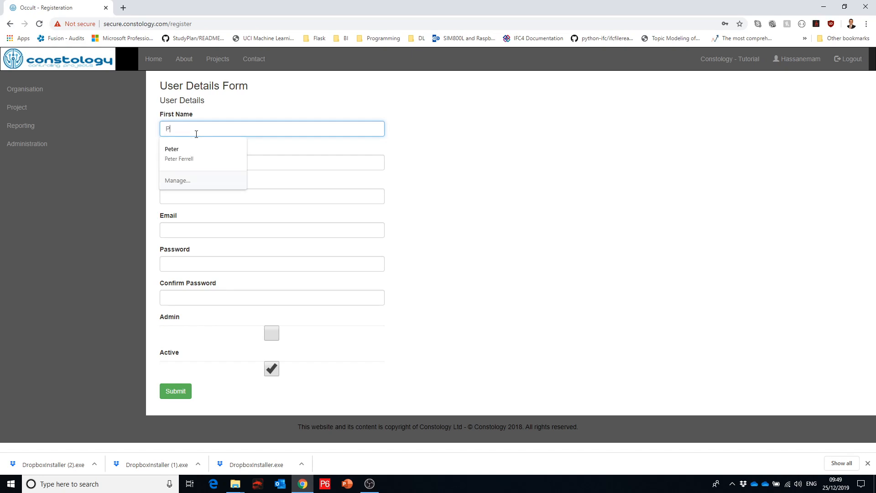
type("Project")
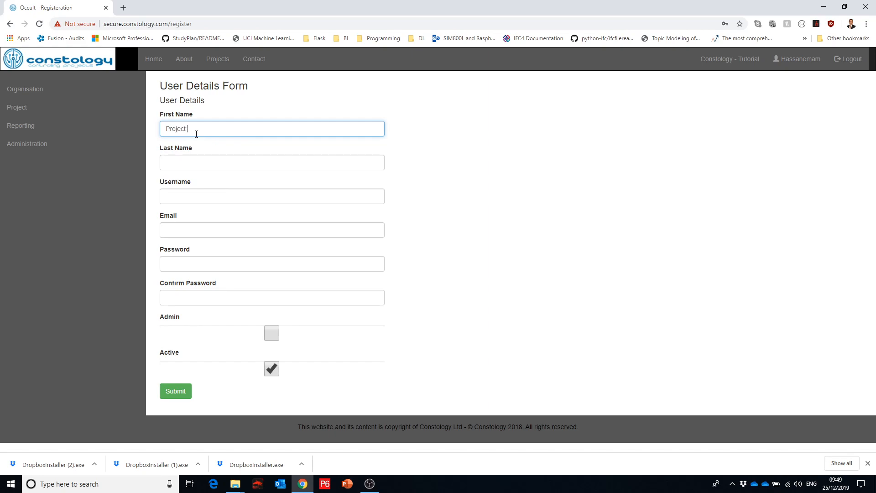
type("Manage")
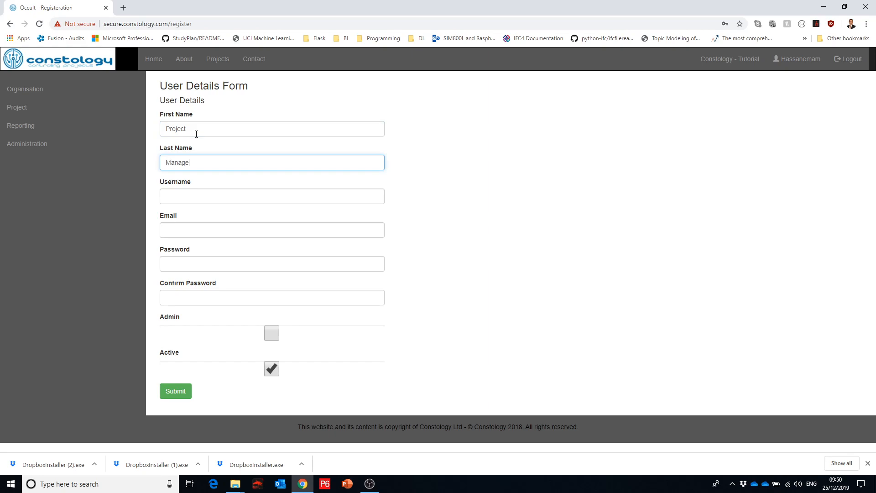
type("p")
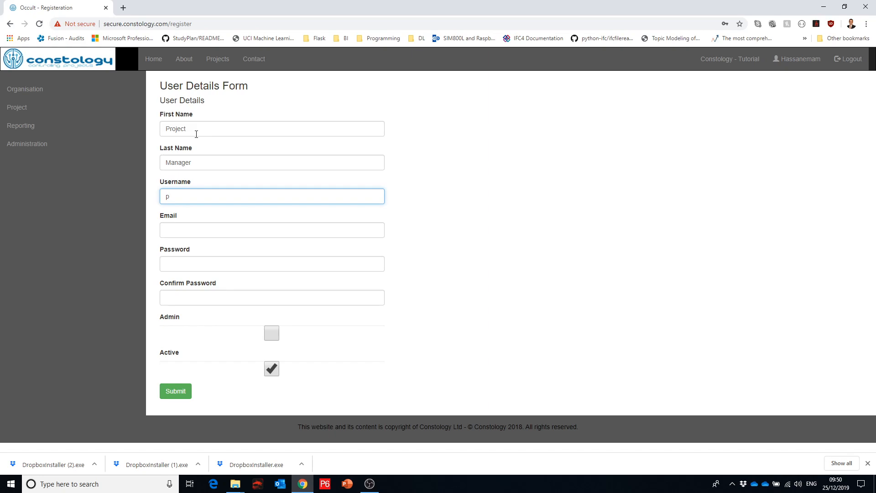
type("msection1")
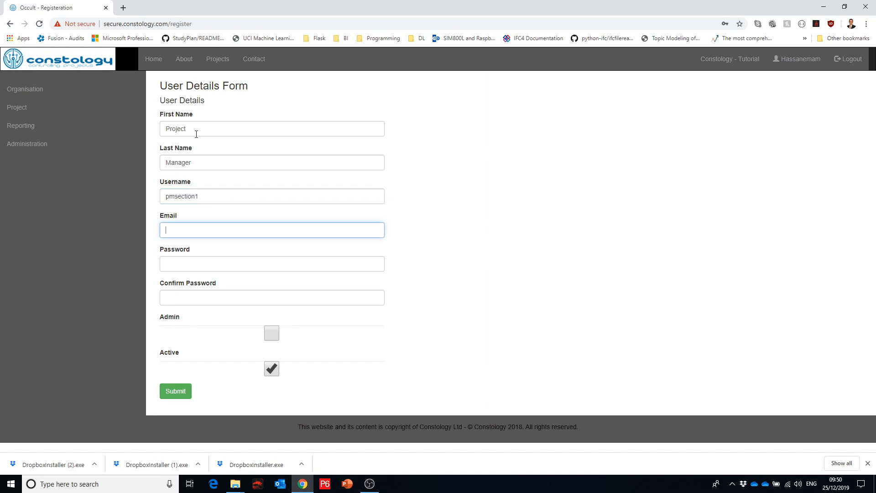
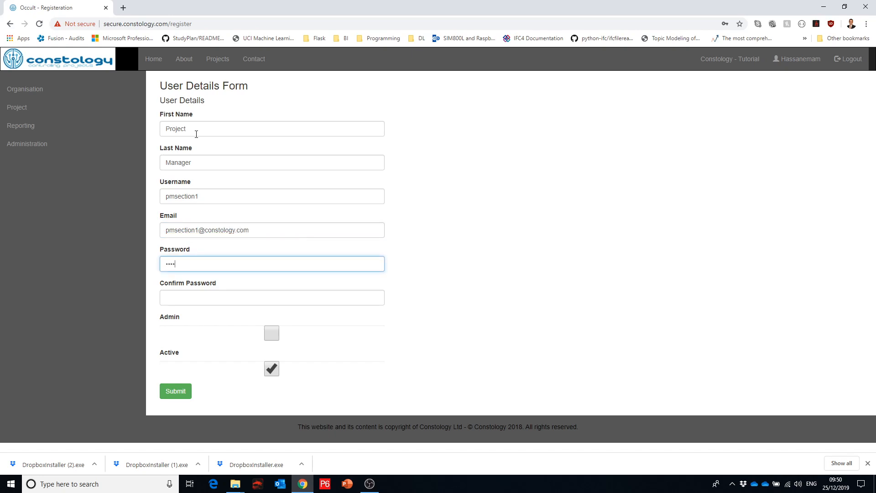
Enter matching passwords and submit the pmsection1 registration.
type("••••••")
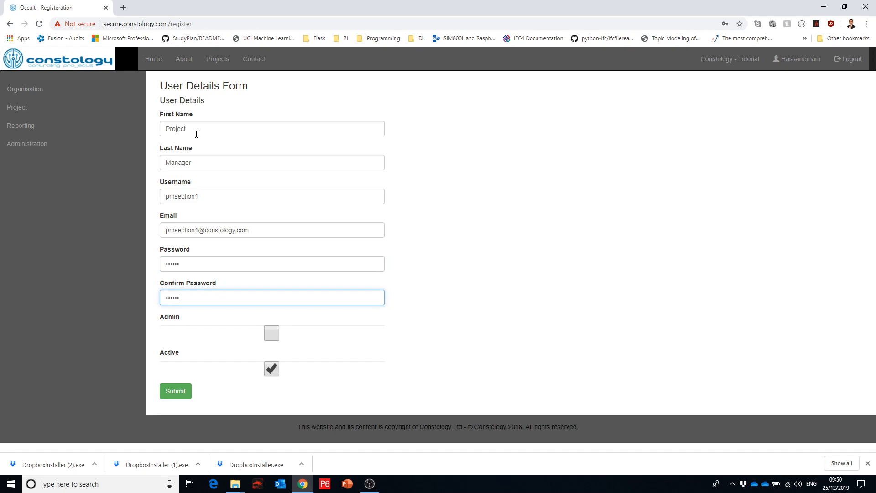
left_click(271, 332)
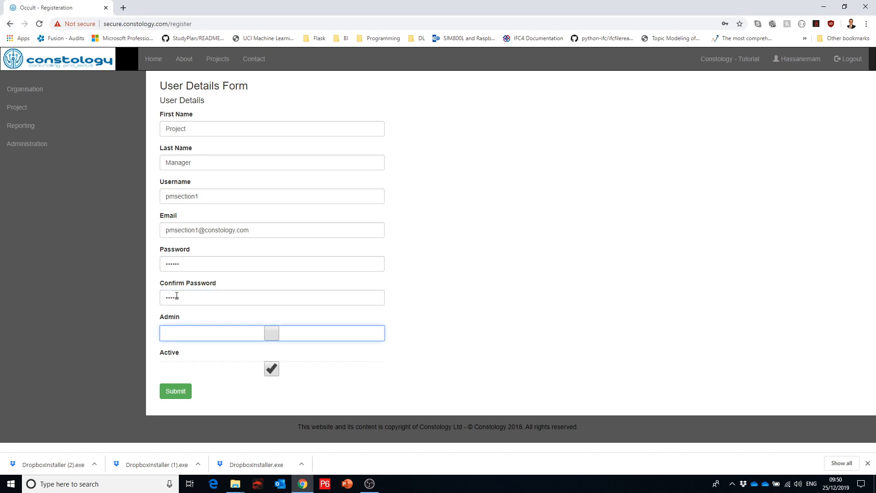
triple_click(272, 297)
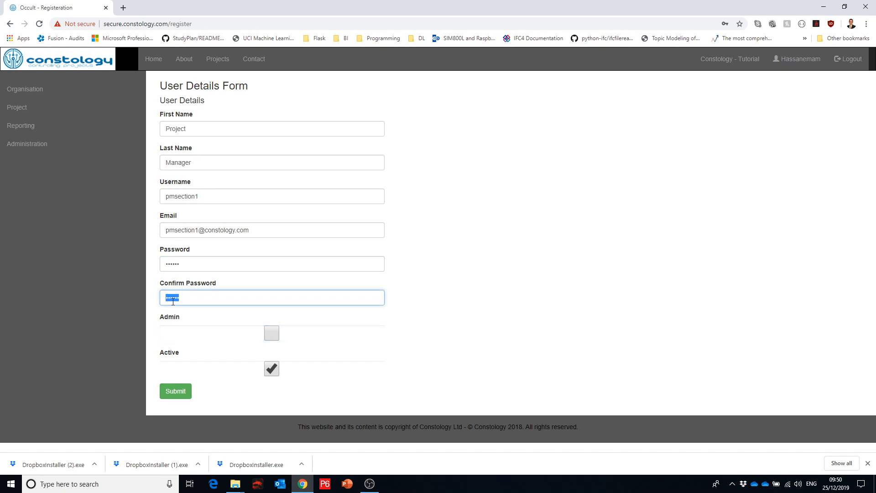
left_click(271, 333)
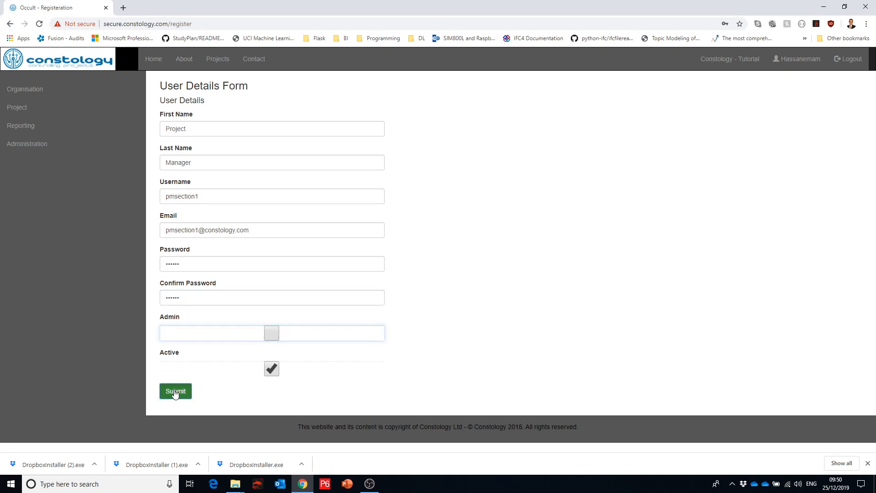
left_click(174, 391)
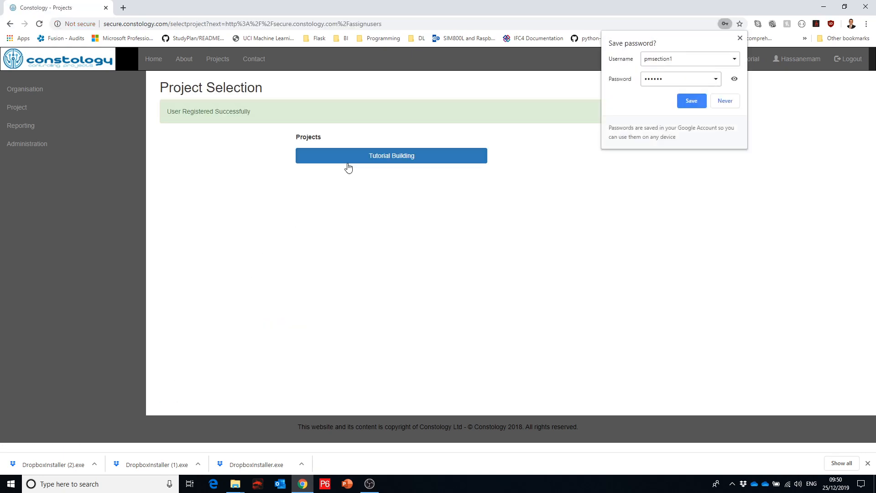
Assign admin user hassanemam to Tutorial Building as Project Director and save.
left_click(740, 38)
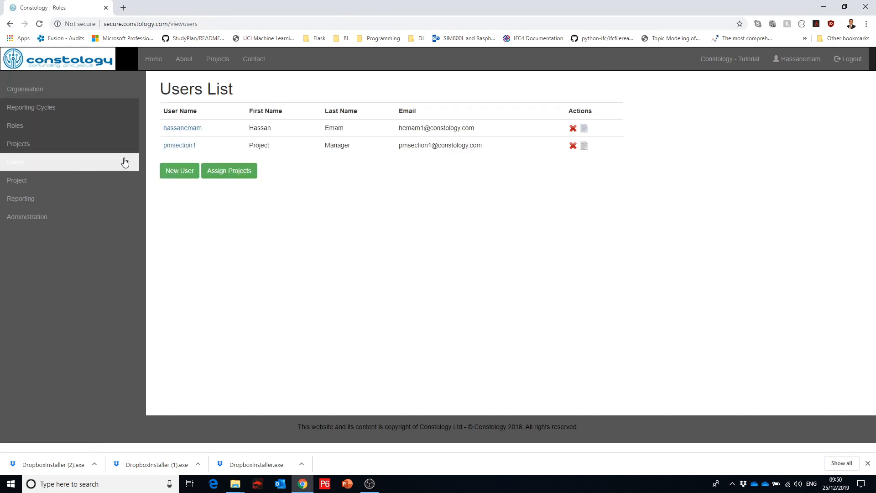
mouse_move(228, 170)
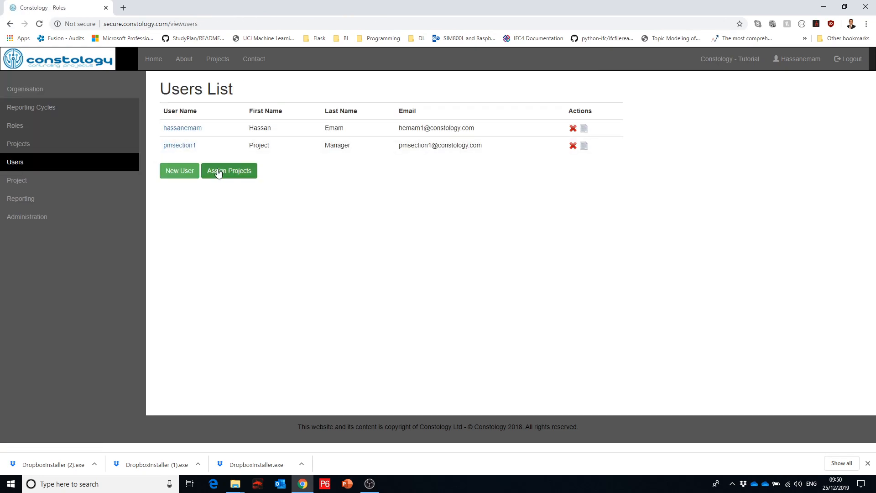
left_click(229, 170)
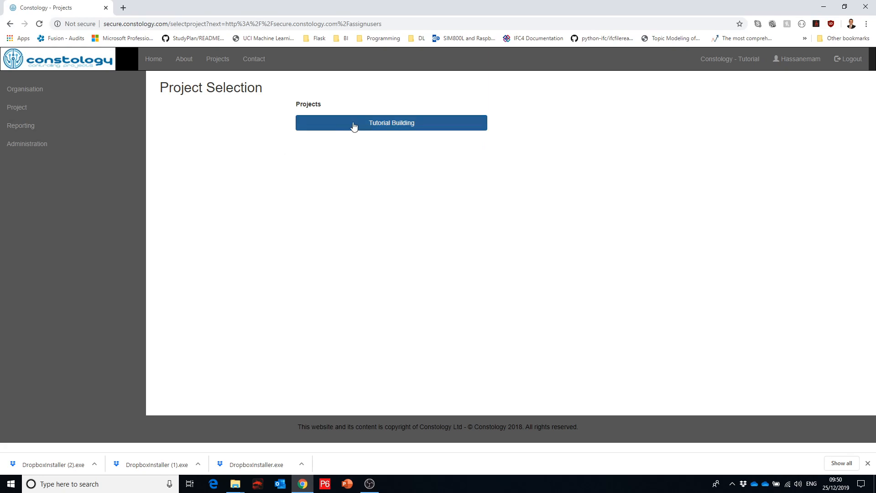
left_click(391, 122)
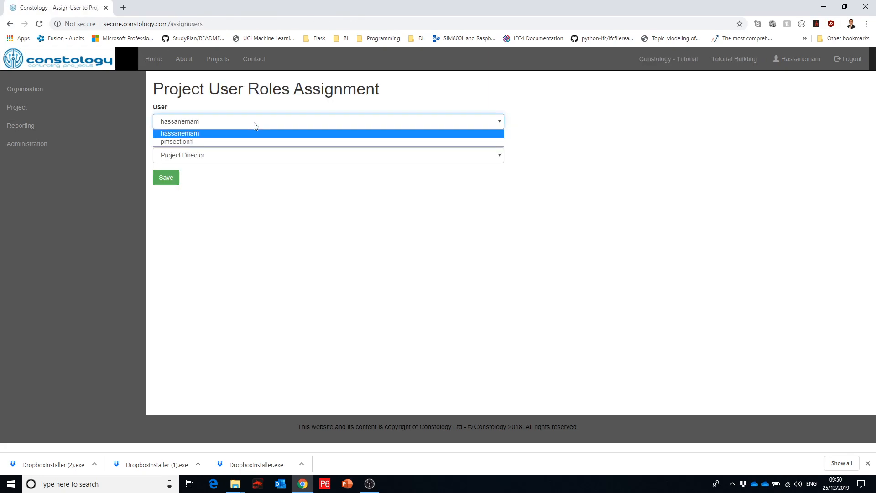
mouse_move(691, 83)
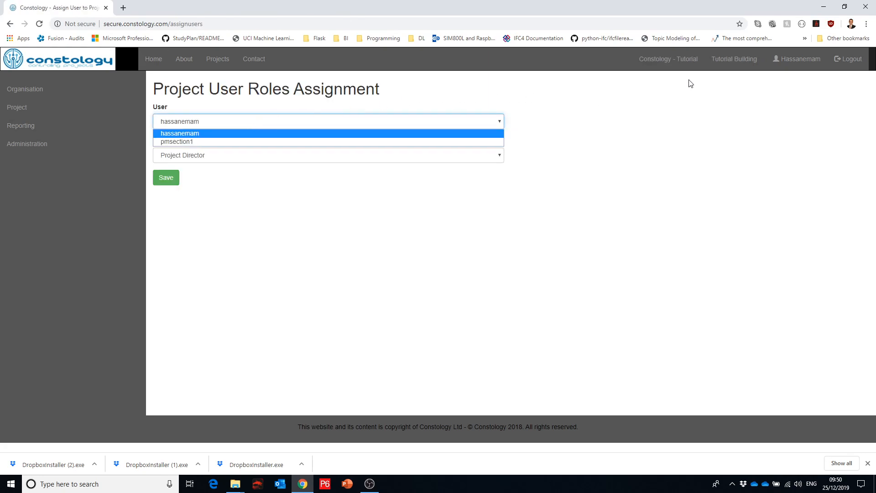
mouse_move(734, 59)
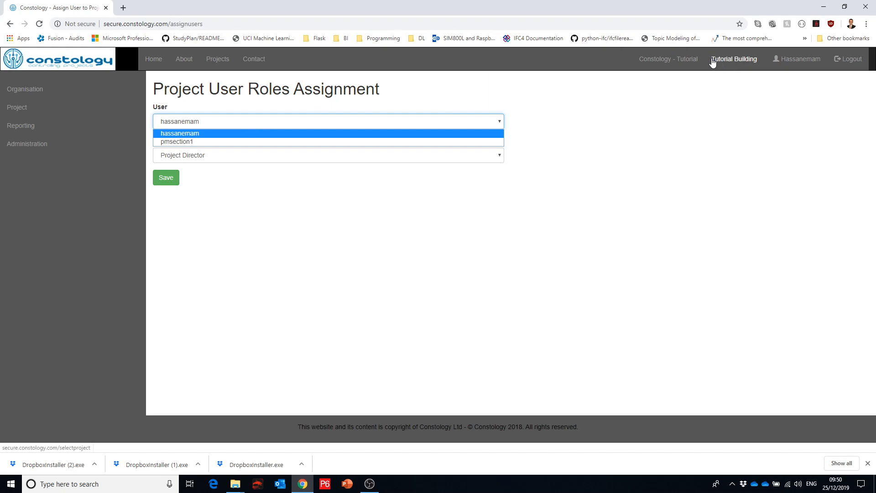
mouse_move(739, 67)
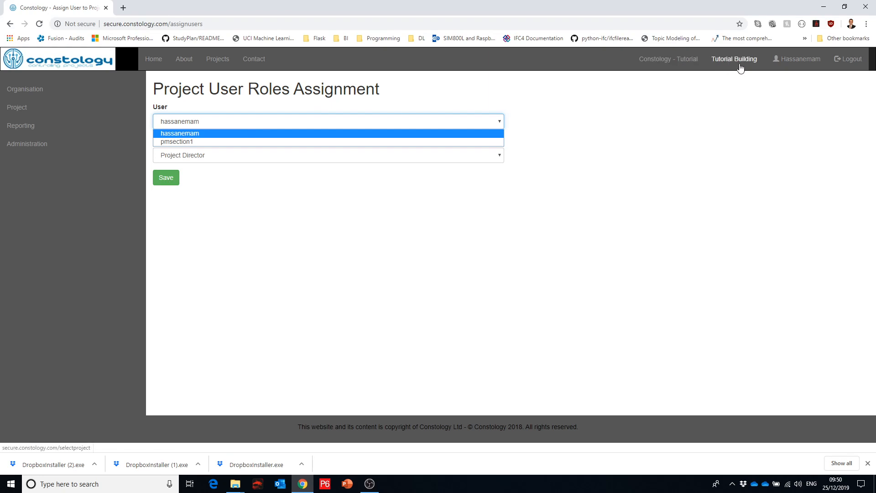
mouse_move(623, 84)
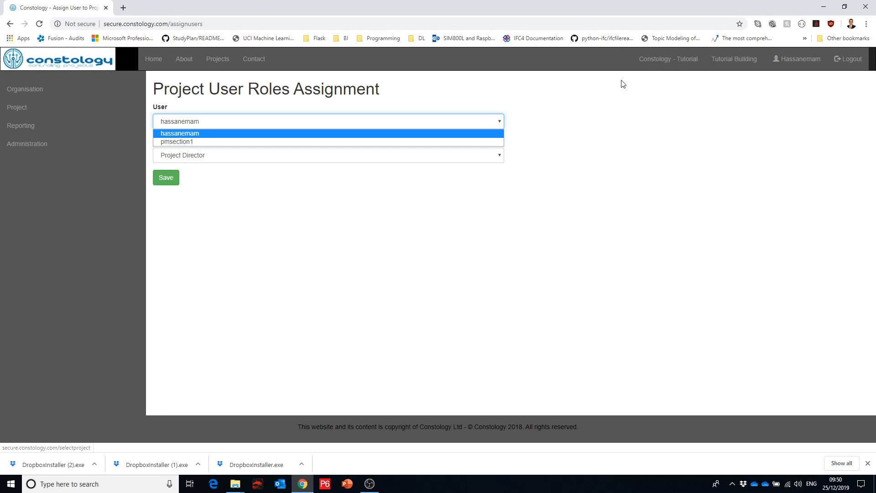
mouse_move(231, 127)
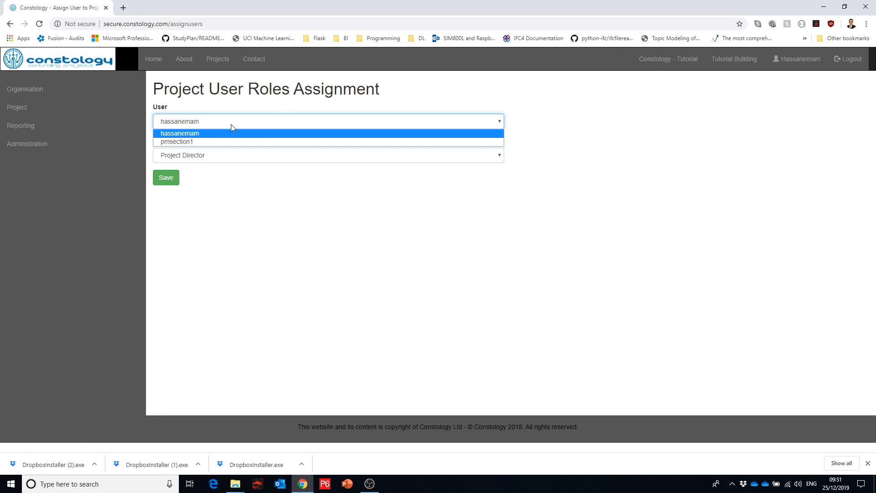
mouse_move(195, 140)
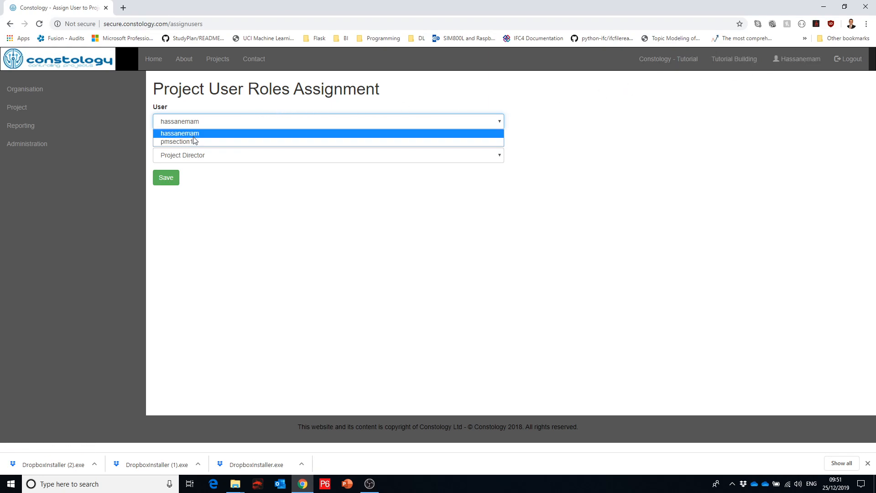
left_click(180, 132)
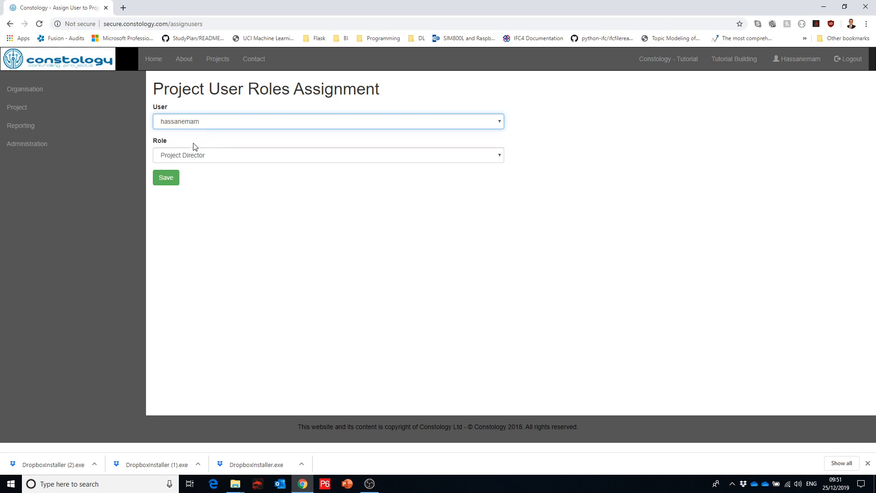
left_click(328, 155)
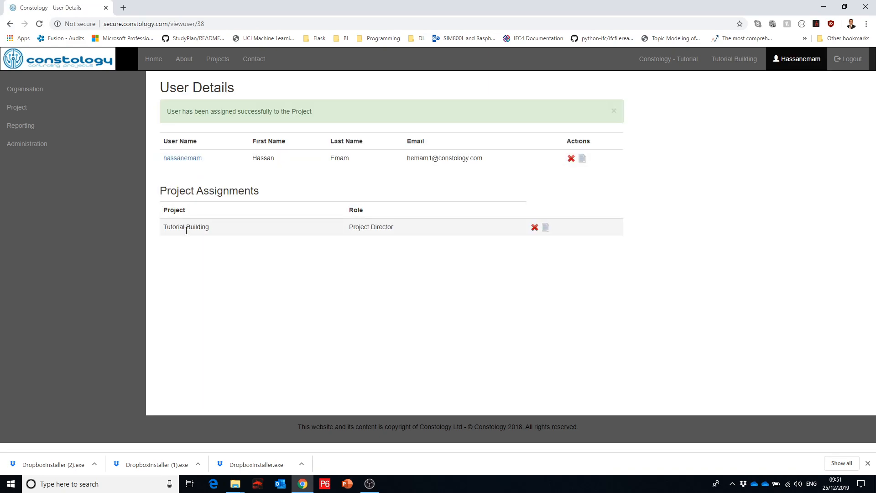
mouse_move(67, 101)
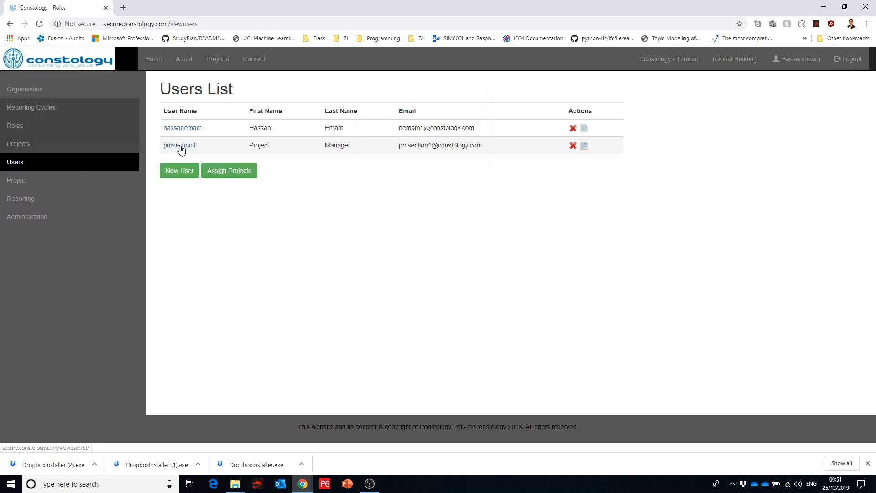
Assign pmsection1 to Tutorial Building with the Project Manager role and save.
left_click(228, 170)
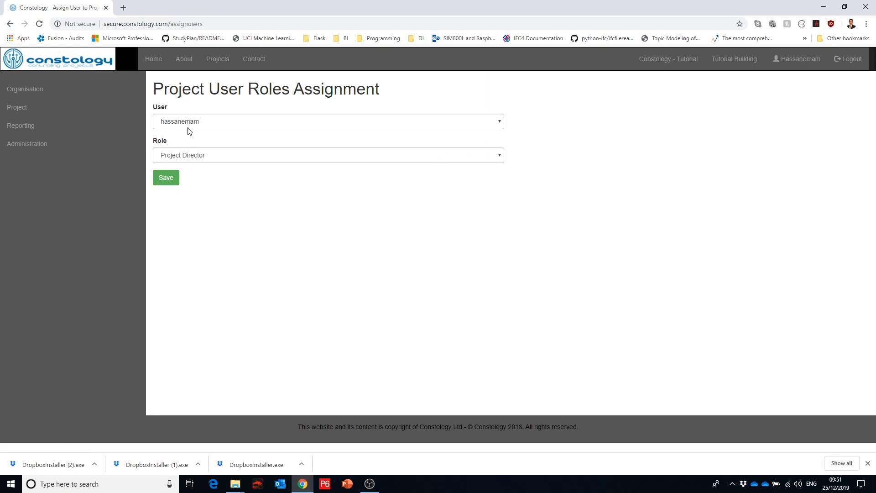
left_click(328, 121)
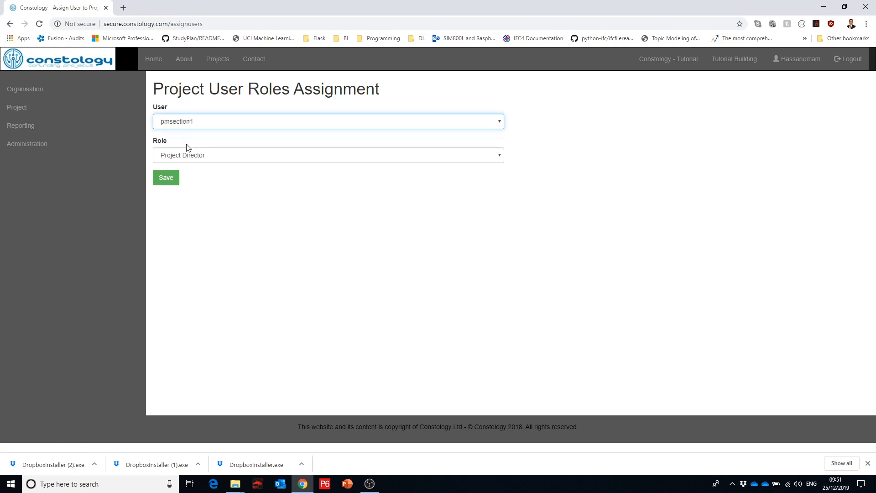
left_click(328, 155)
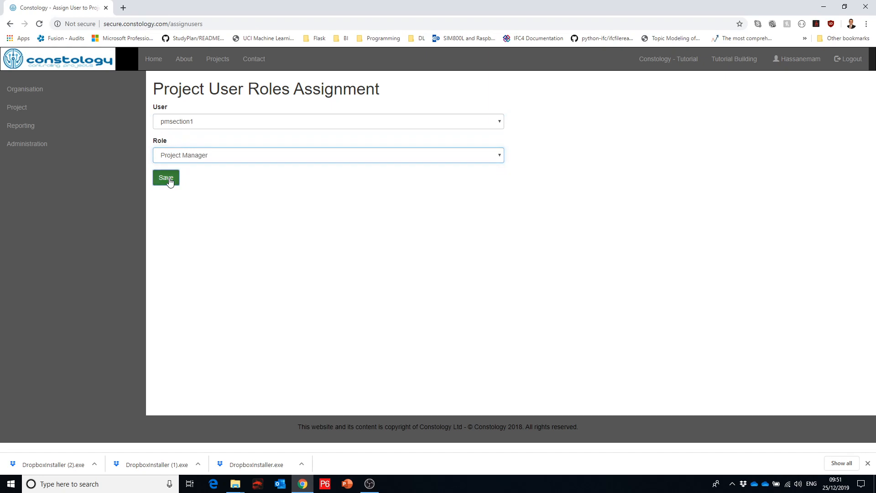
left_click(166, 178)
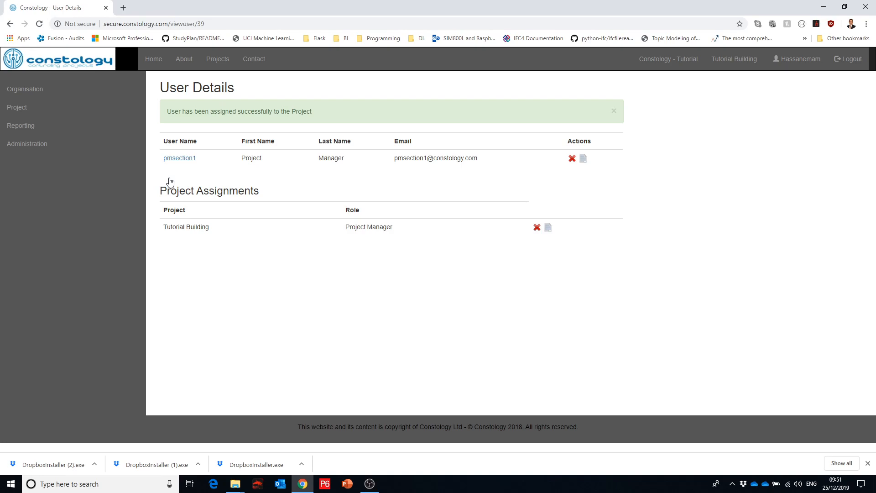
mouse_move(362, 438)
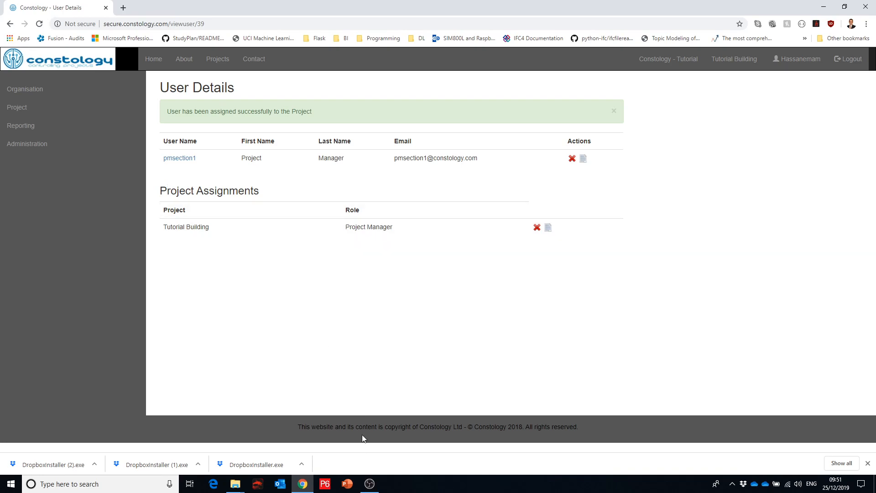